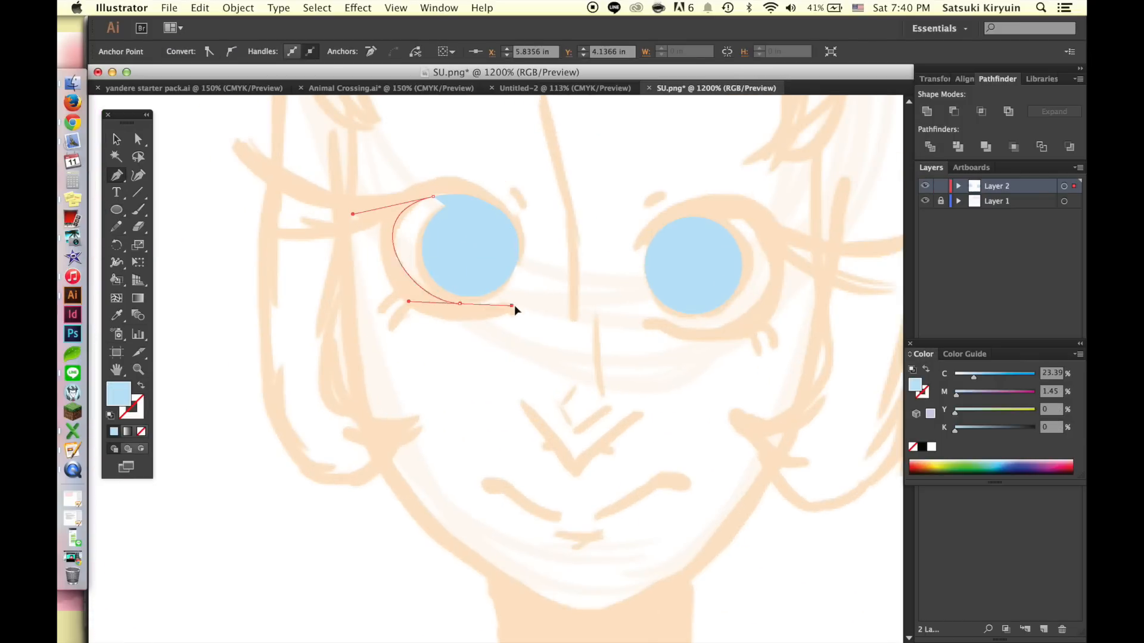
- Draw black eyeliner and flared lashes around the left eye, and add white eye shines
{"action": "left_click_drag", "start_coordinate": [352, 214], "coordinate": [346, 283]}
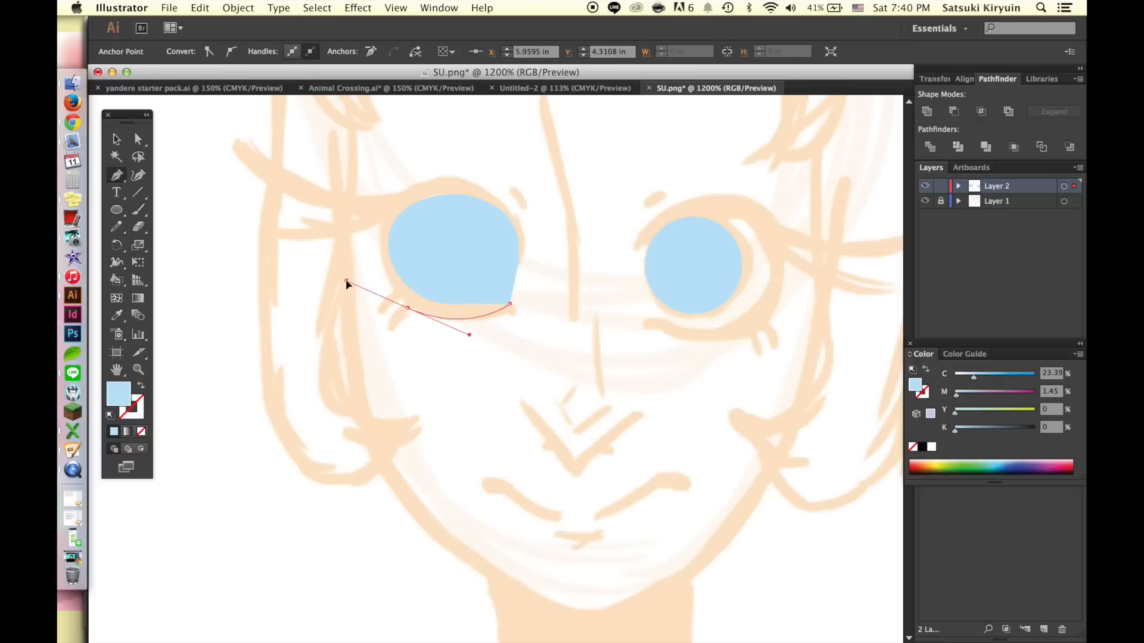
{"action": "double_click", "coordinate": [118, 393]}
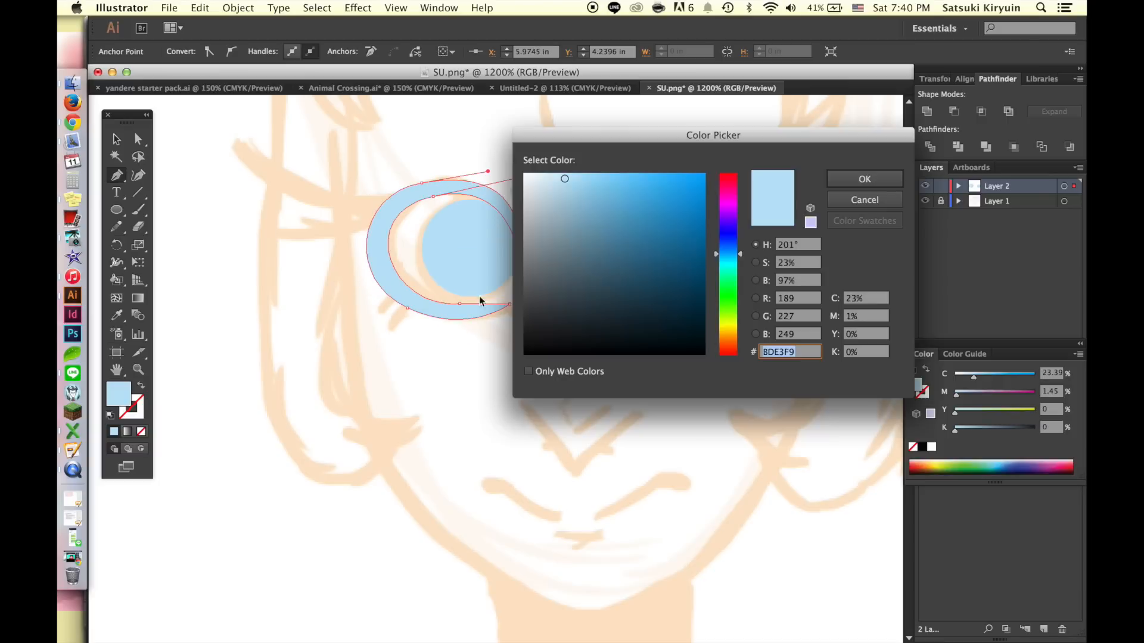
{"action": "left_click", "coordinate": [863, 179]}
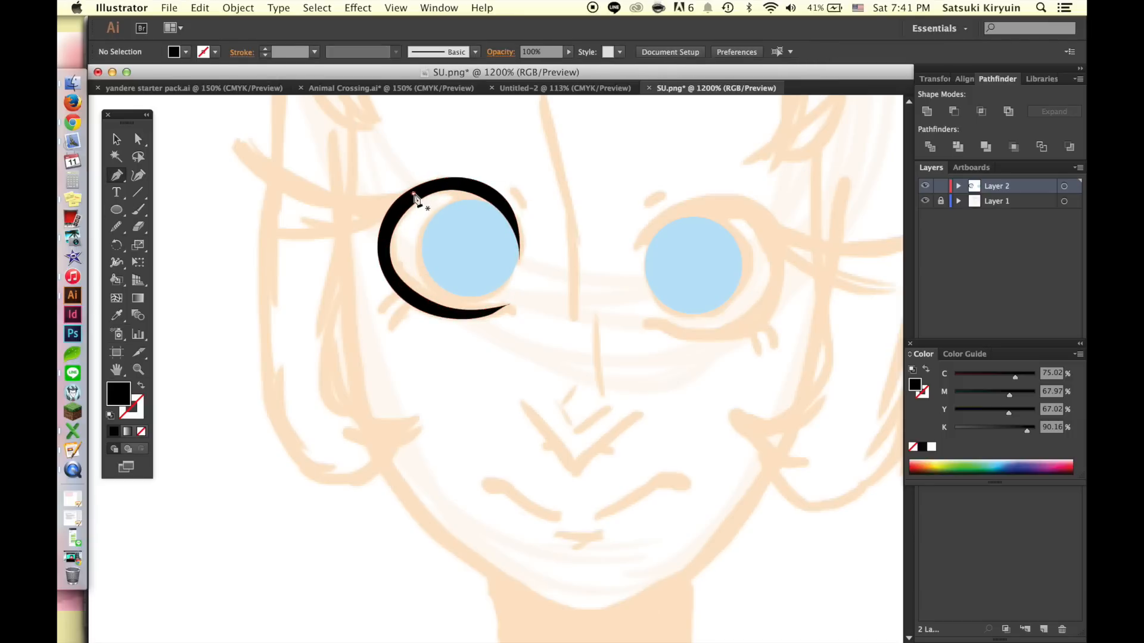
{"action": "left_click_drag", "start_coordinate": [416, 197], "coordinate": [398, 276]}
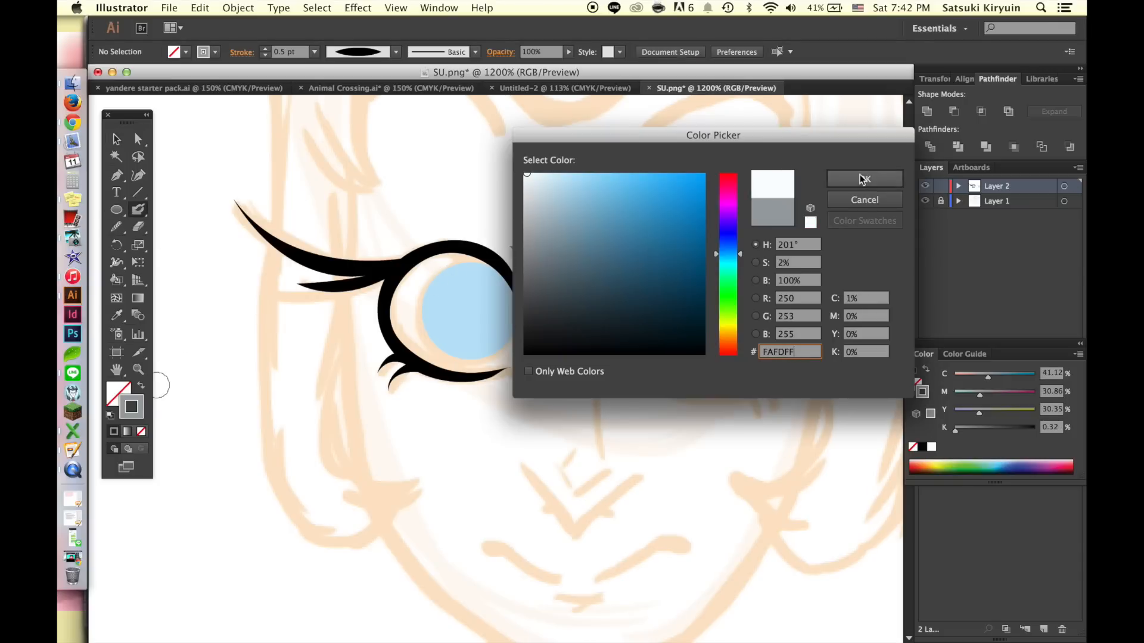
{"action": "left_click", "coordinate": [863, 179]}
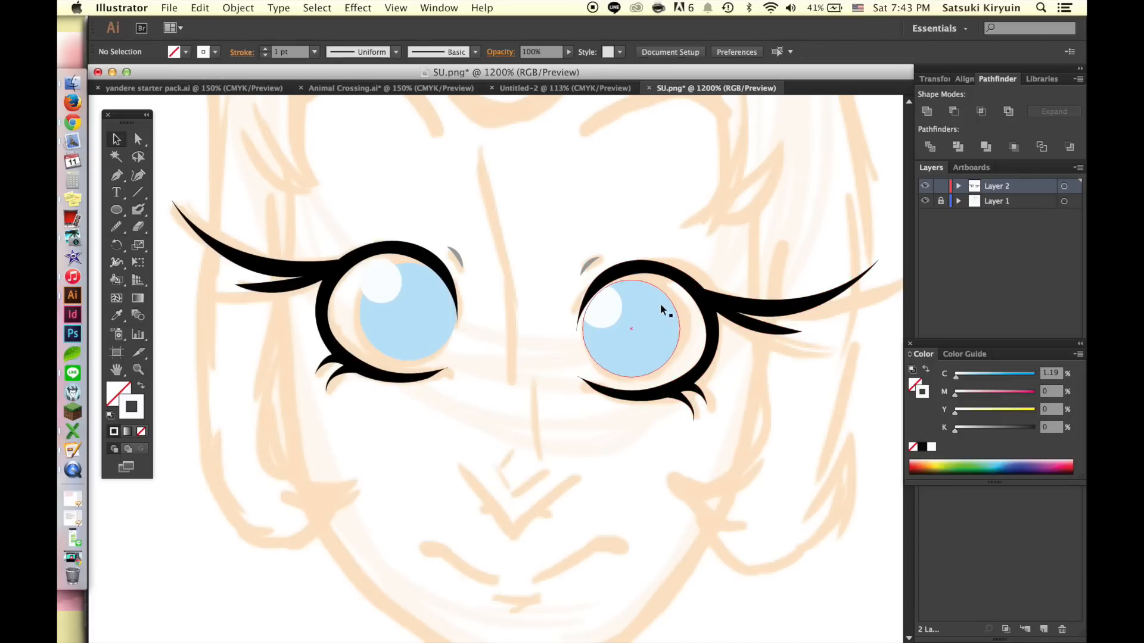
- Refine the grey nose line and the small nostril shape below it
{"action": "left_click", "coordinate": [925, 201]}
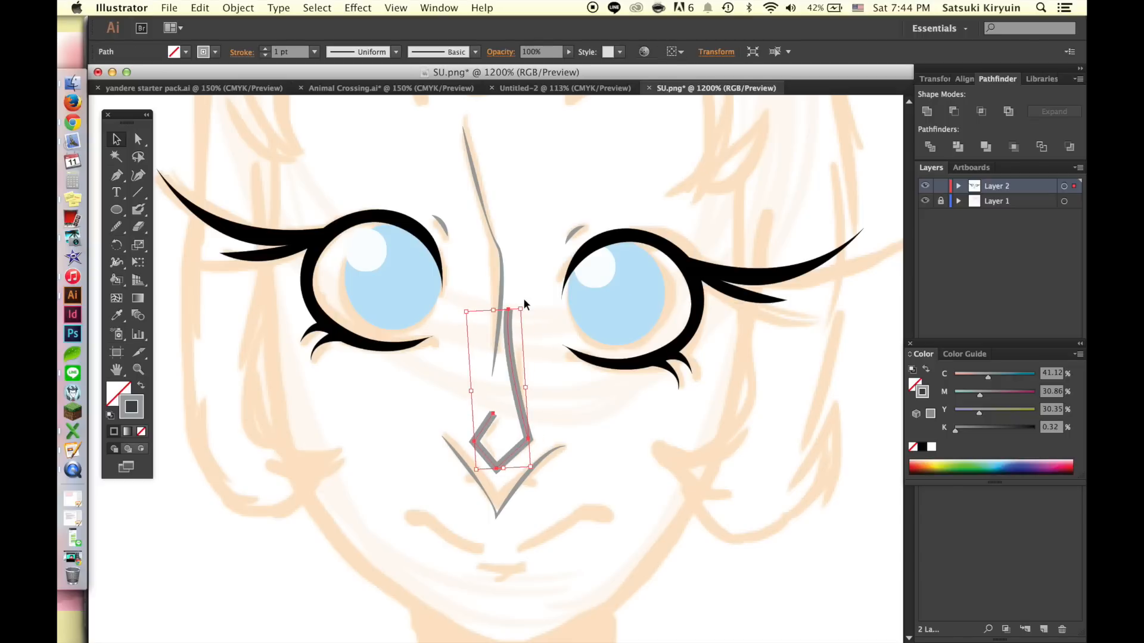
{"action": "left_click", "coordinate": [315, 52]}
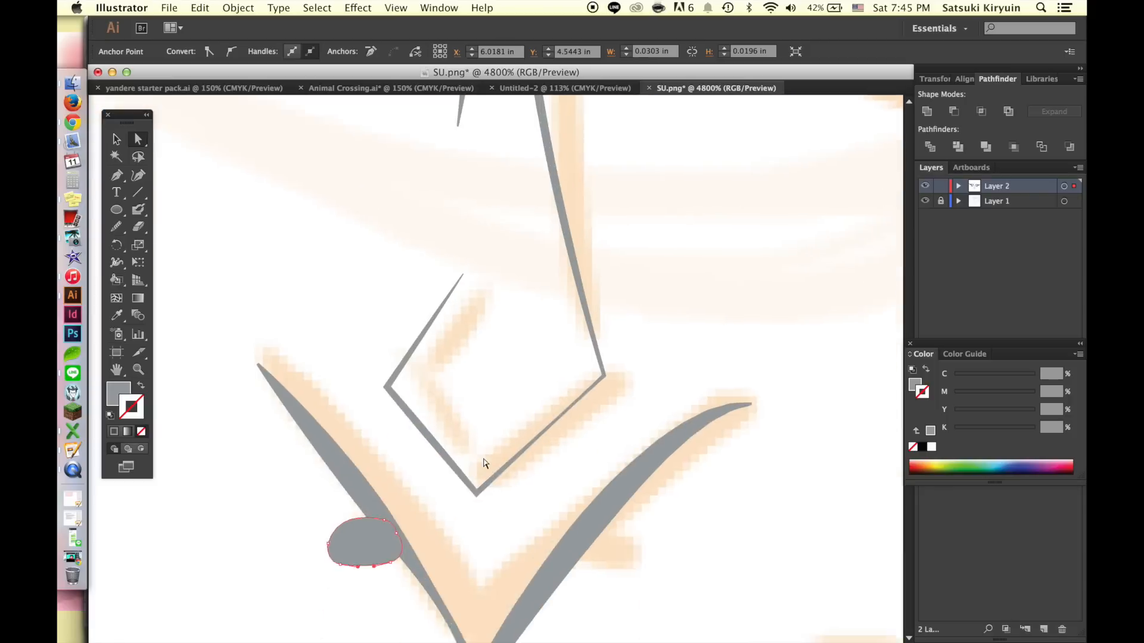
{"action": "left_click", "coordinate": [278, 8]}
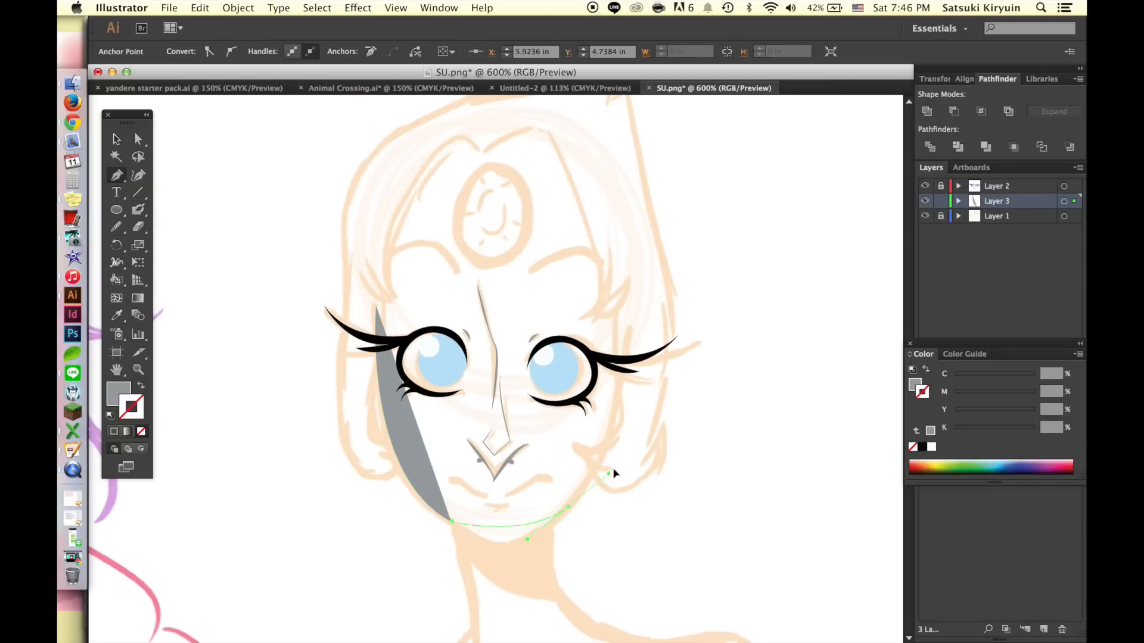
- Trace the pale grey jawline and add a darker shadow down the side of the neck
{"action": "left_click_drag", "start_coordinate": [608, 474], "coordinate": [572, 139]}
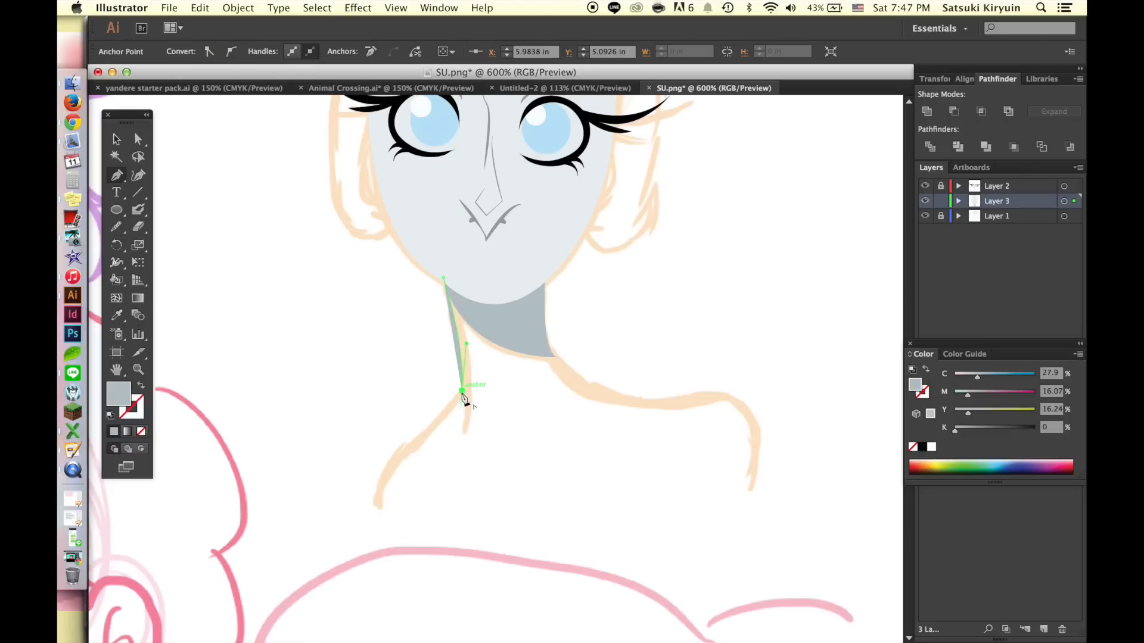
{"action": "left_click_drag", "start_coordinate": [464, 394], "coordinate": [890, 288]}
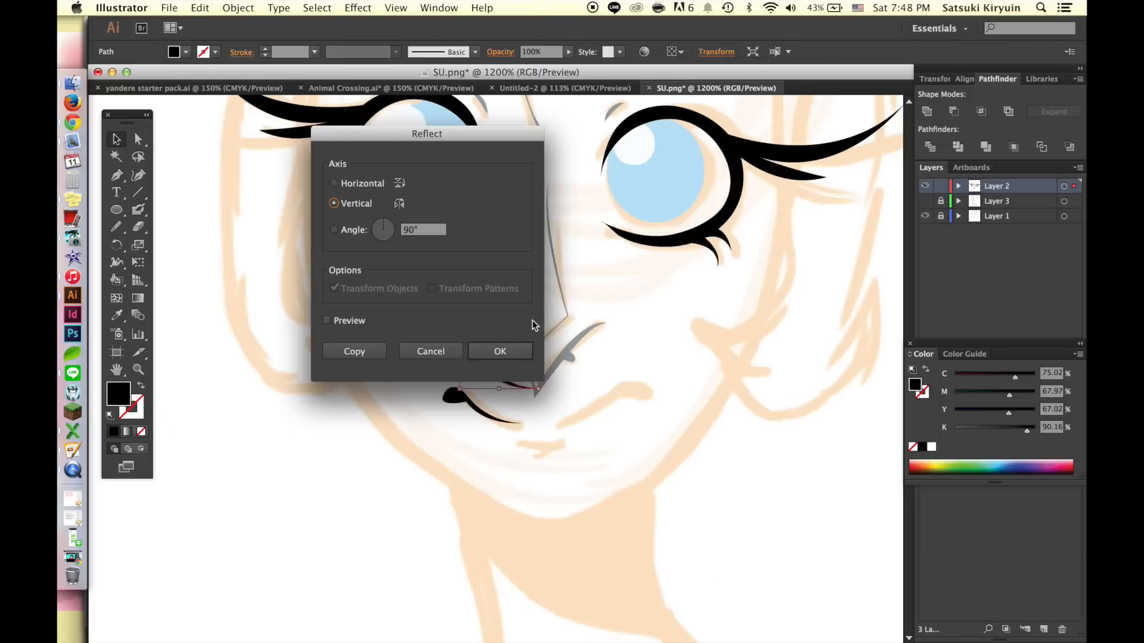
- Reflect a copy of the mouth shape and place a copied eyebrow over the right eye
{"action": "left_click", "coordinate": [500, 351]}
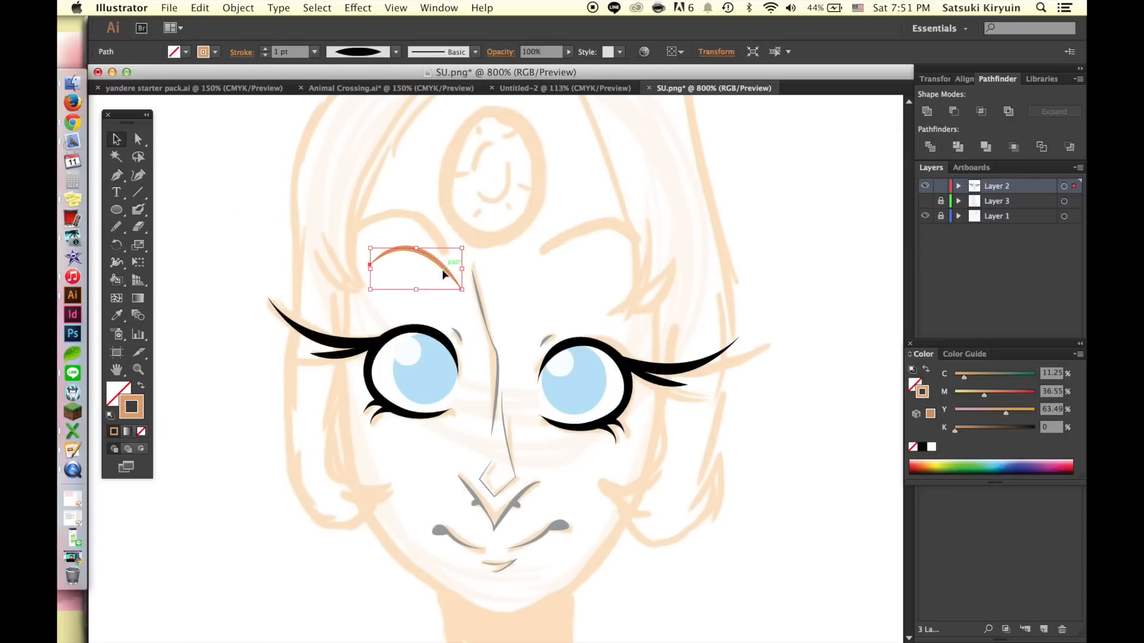
{"action": "left_click_drag", "start_coordinate": [416, 270], "coordinate": [517, 357]}
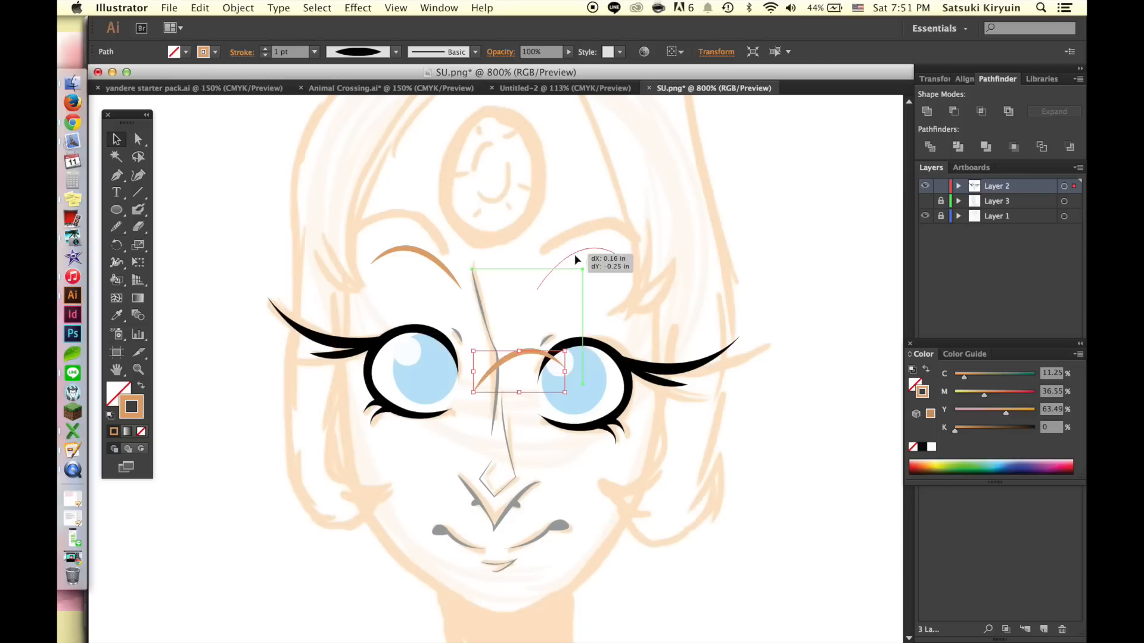
{"action": "left_click", "coordinate": [926, 201]}
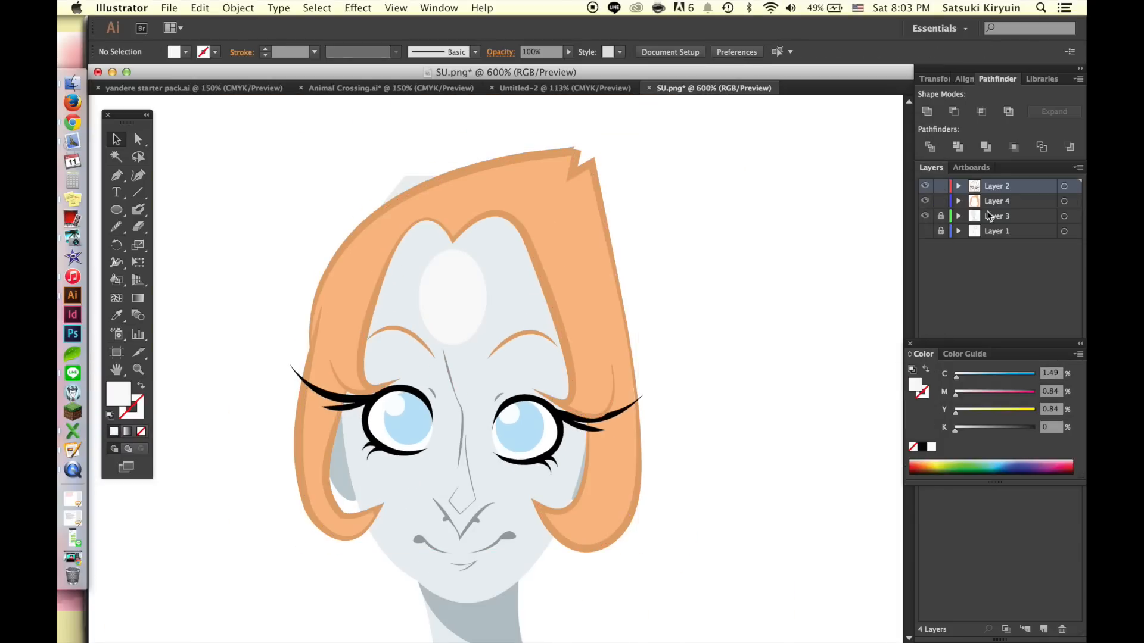
- Lock the hair layer and give the gem a radial gradient with a pale blue-grey RGB stop
{"action": "left_click", "coordinate": [941, 201]}
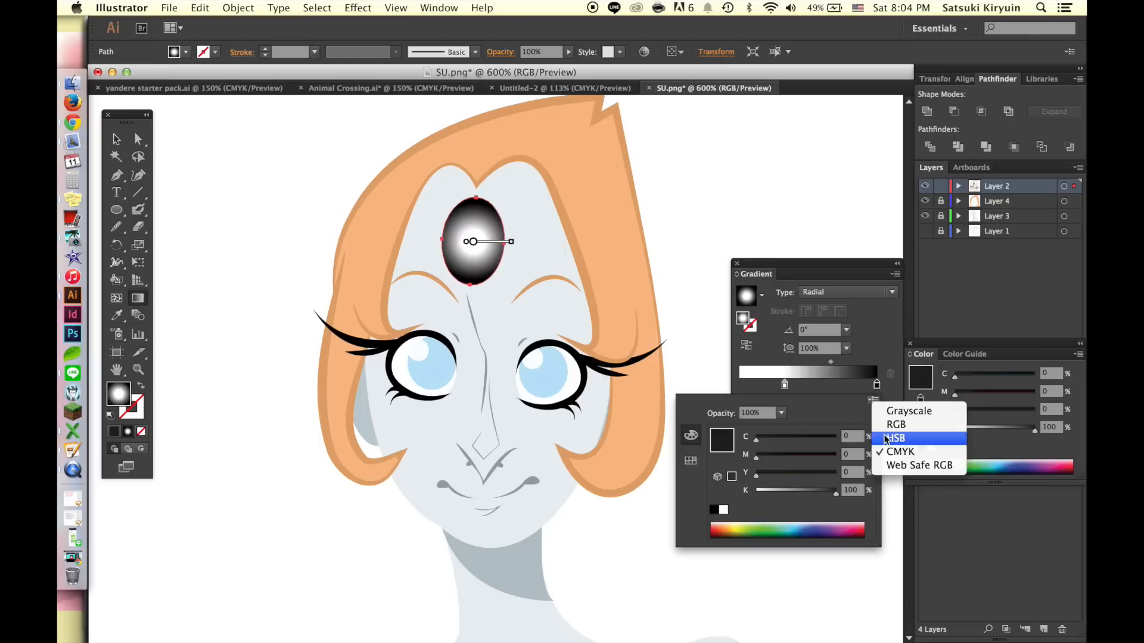
{"action": "left_click", "coordinate": [895, 425]}
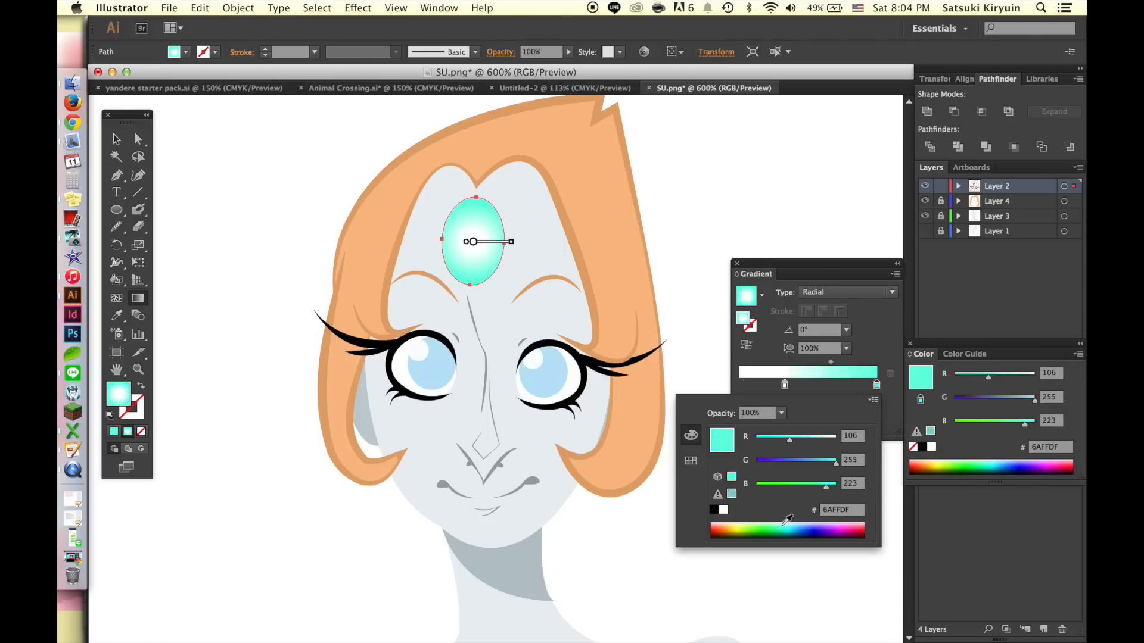
{"action": "left_click", "coordinate": [845, 348]}
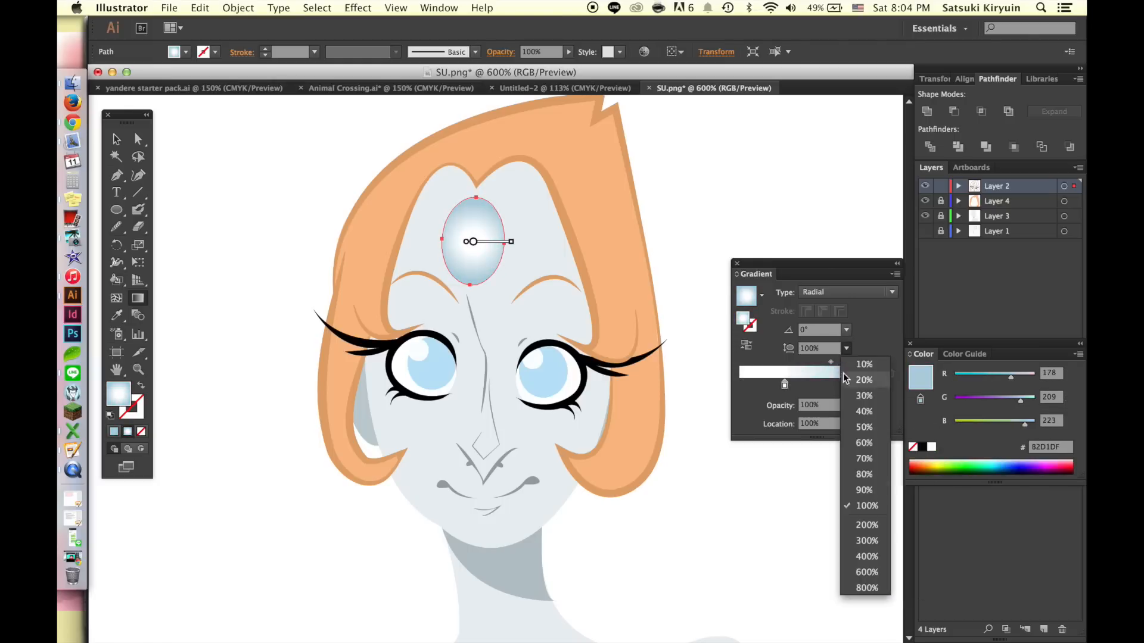
{"action": "left_click", "coordinate": [867, 524]}
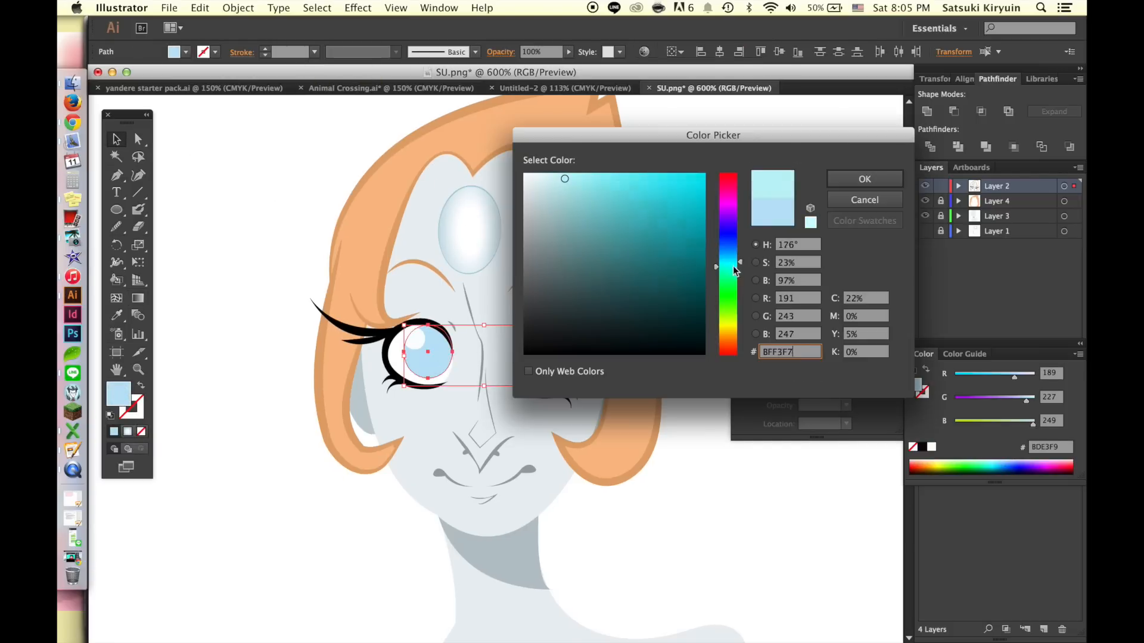
- Apply a pale blue radial gradient to both irises and shift the outer stop inward
{"action": "left_click", "coordinate": [864, 179]}
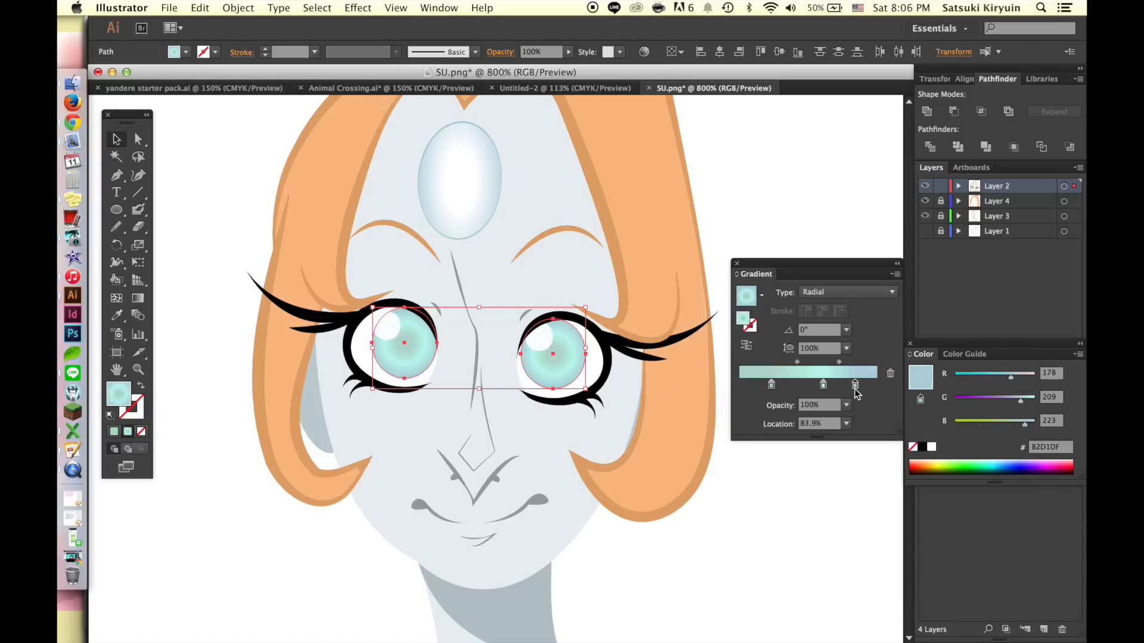
{"action": "left_click_drag", "start_coordinate": [854, 385], "coordinate": [877, 384]}
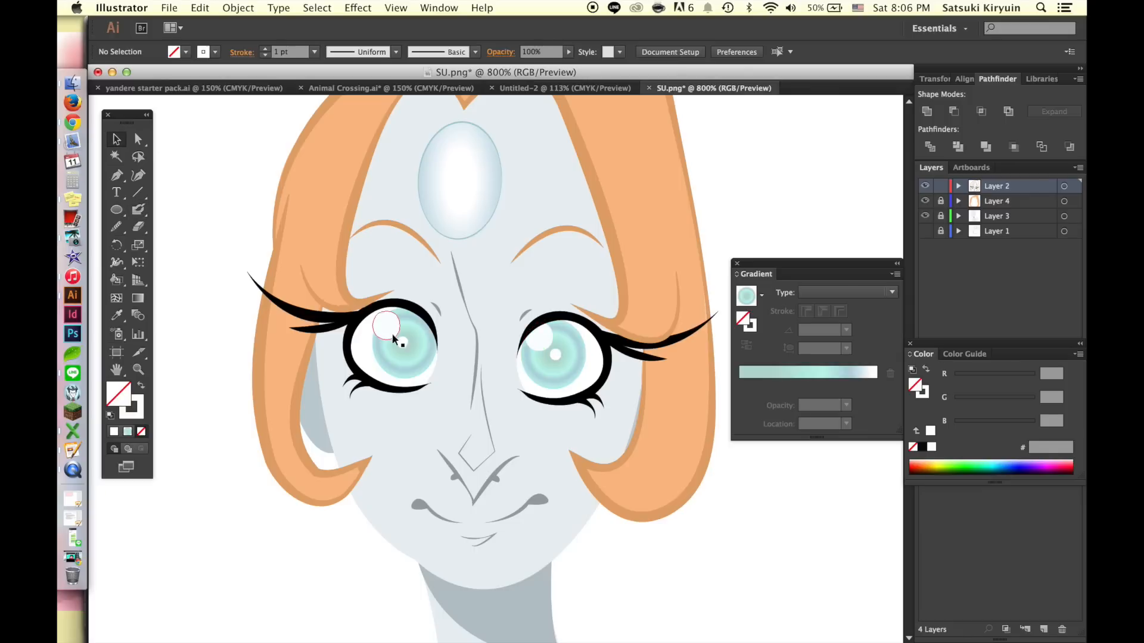
{"action": "left_click", "coordinate": [358, 8]}
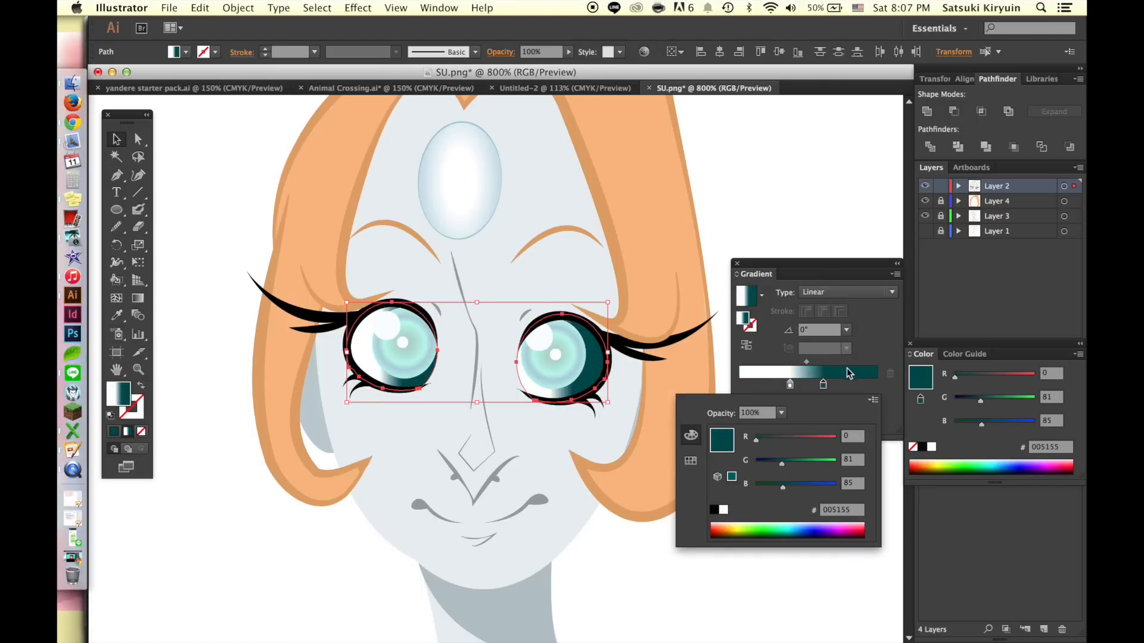
- Shade with a 20%-opacity dark teal linear gradient angled to darken from the top
{"action": "left_click", "coordinate": [781, 413]}
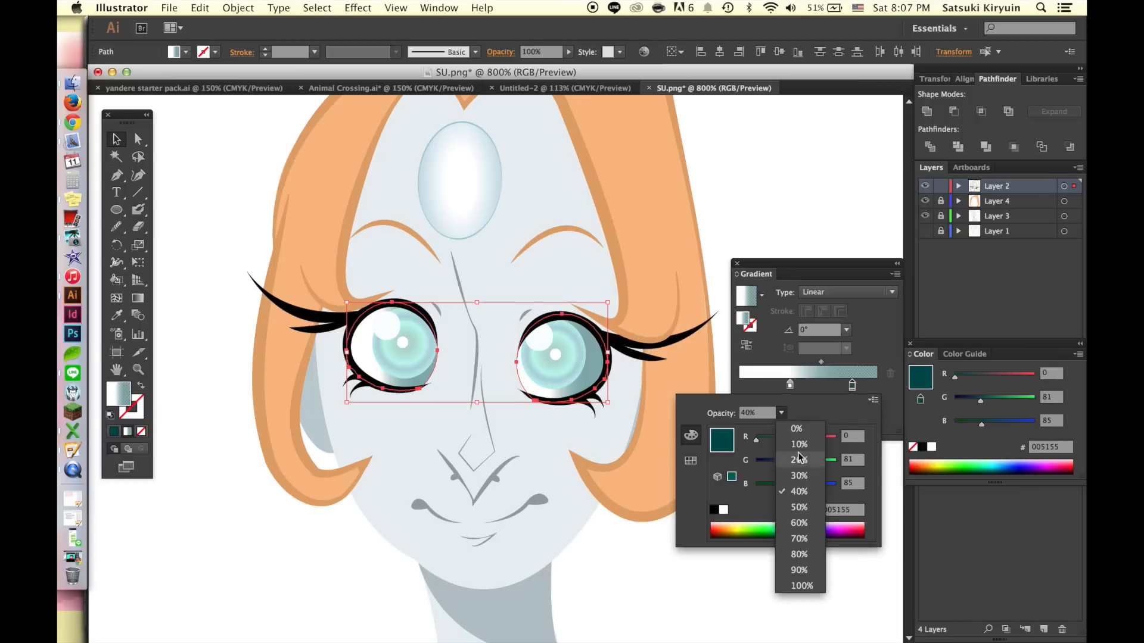
{"action": "left_click", "coordinate": [798, 459]}
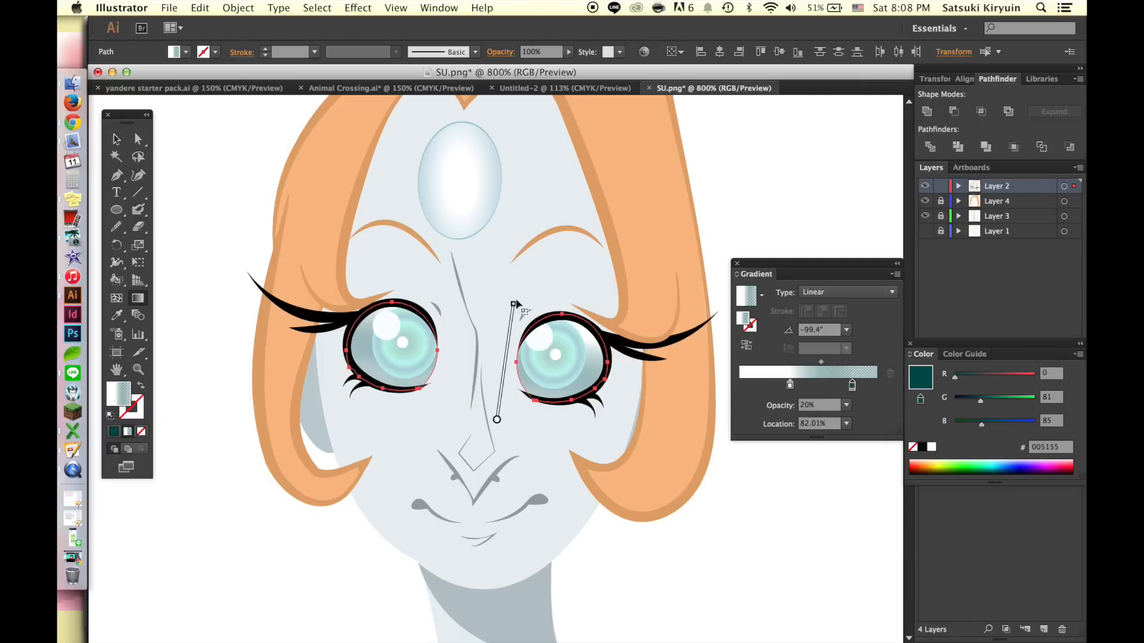
{"action": "left_click_drag", "start_coordinate": [514, 303], "coordinate": [505, 247]}
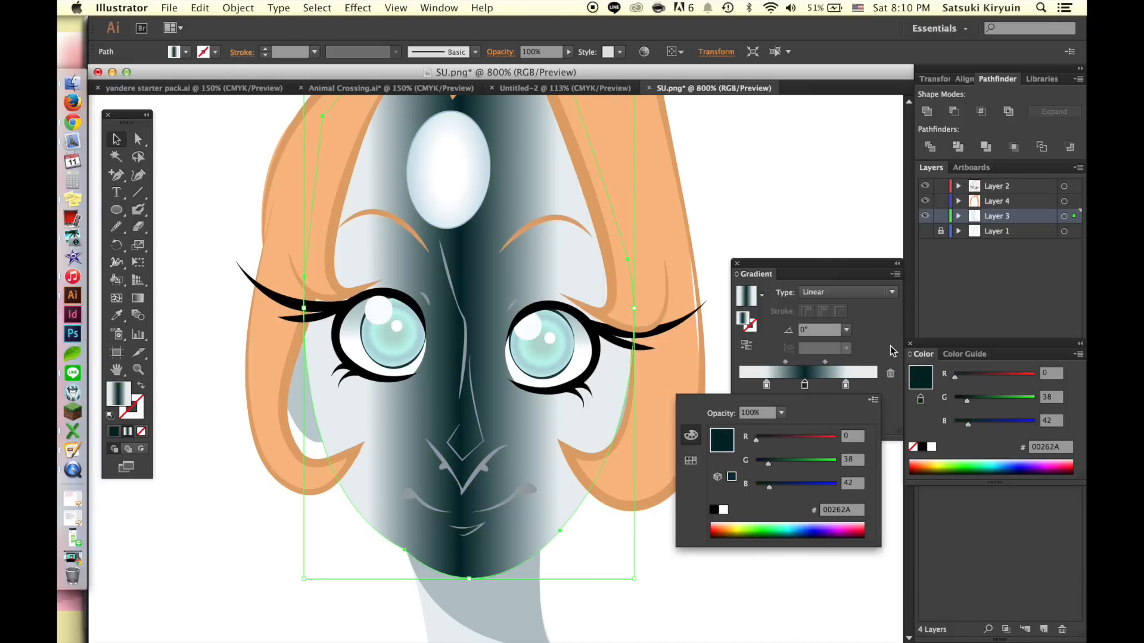
{"action": "left_click", "coordinate": [117, 315]}
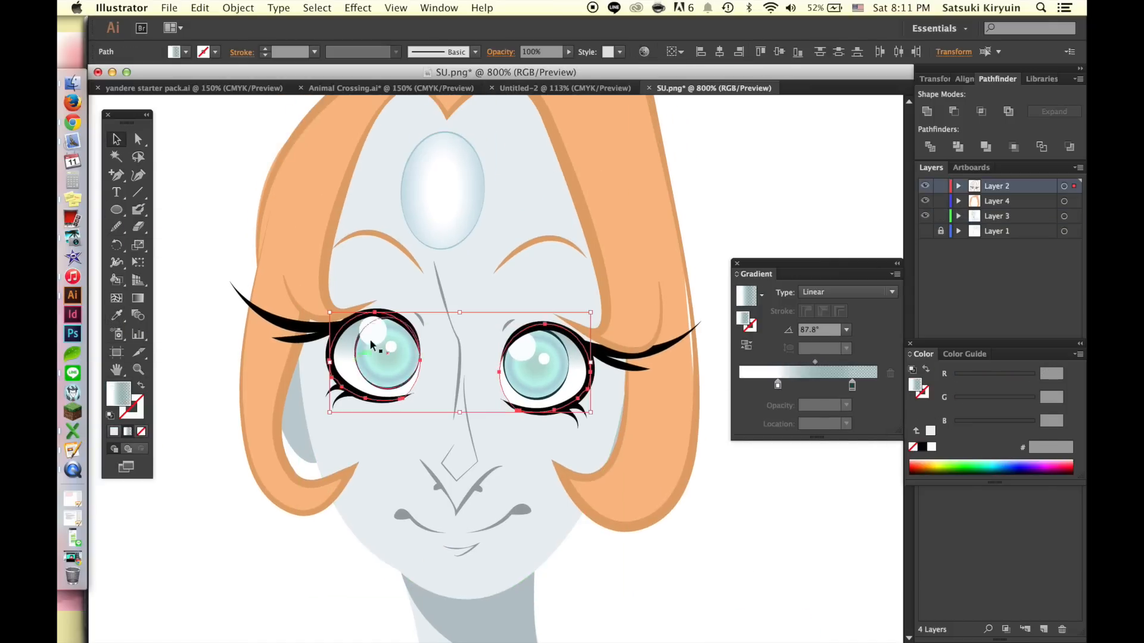
- Add a second fill to the hair path and set it to a linear orange gradient
{"action": "left_click", "coordinate": [543, 357]}
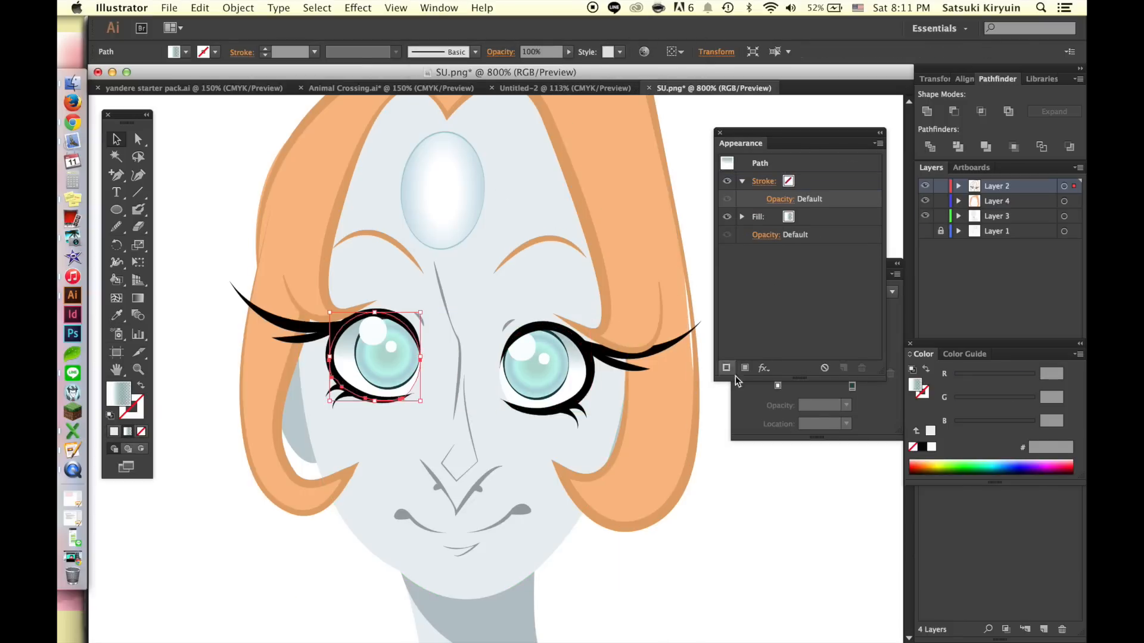
{"action": "left_click", "coordinate": [339, 364]}
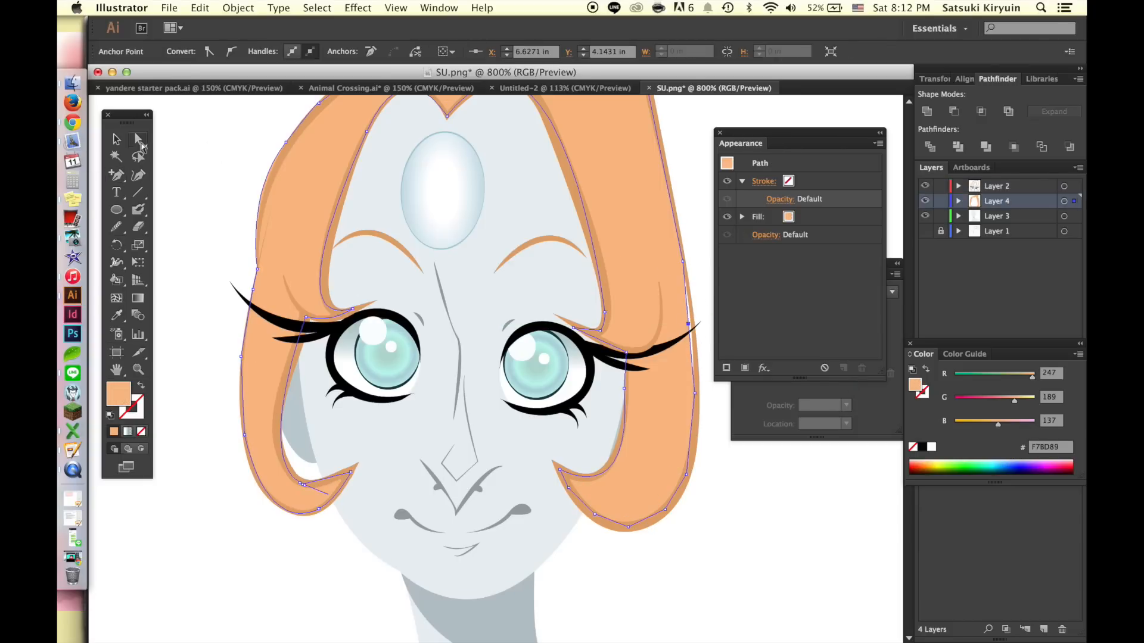
{"action": "left_click", "coordinate": [138, 140]}
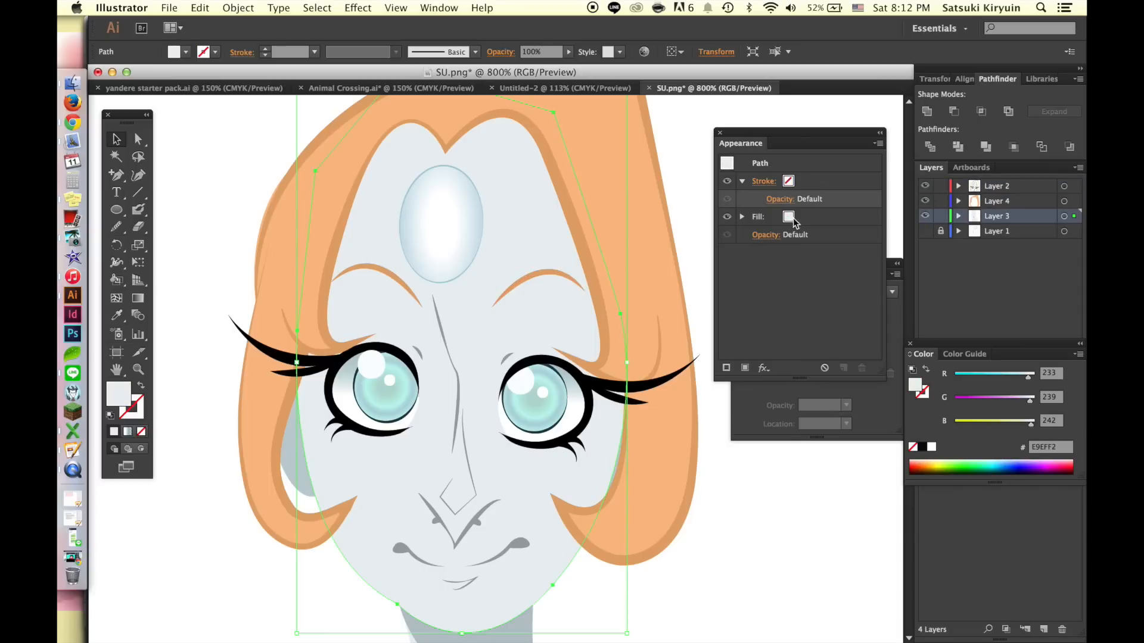
{"action": "left_click", "coordinate": [789, 216]}
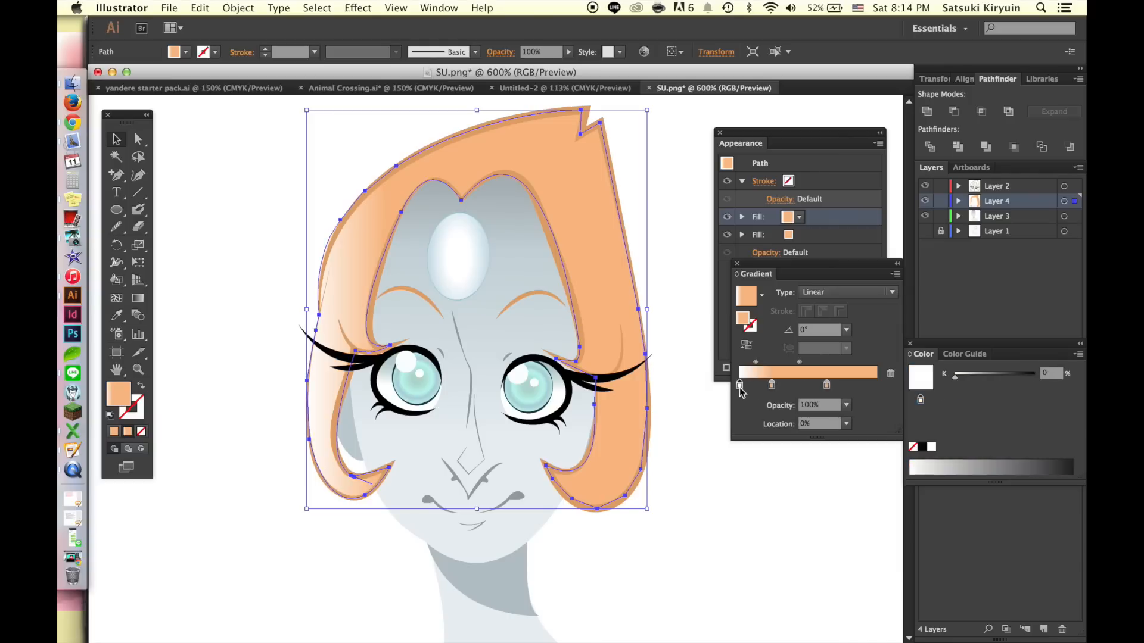
- Recolour the hair gradient's end stop darker and thicken the hair outline stroke
{"action": "double_click", "coordinate": [738, 384]}
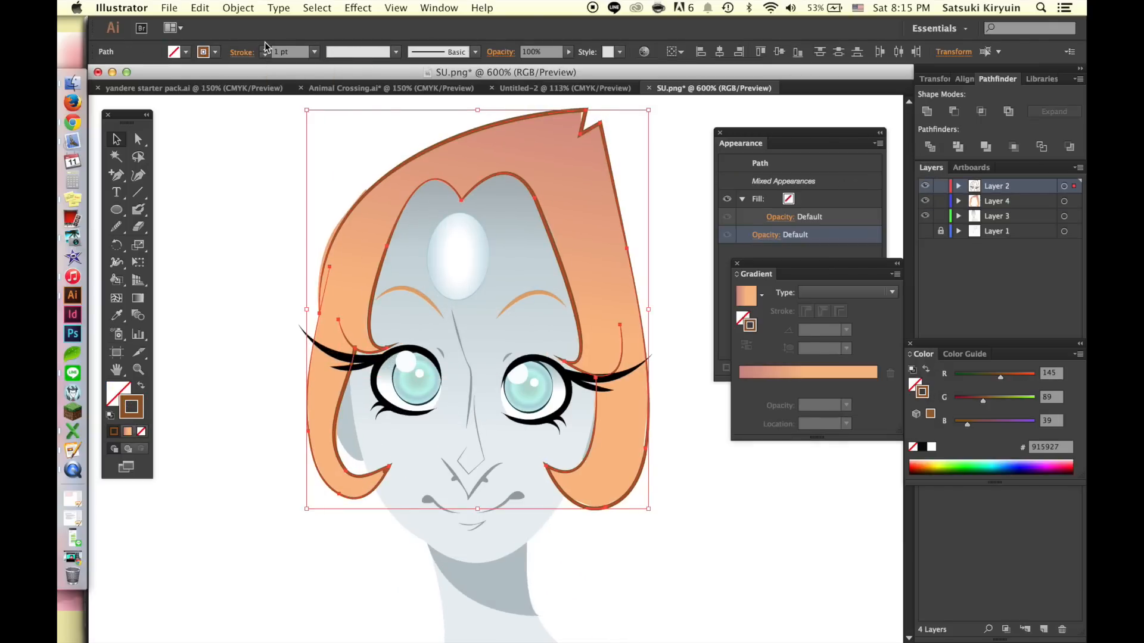
{"action": "left_click", "coordinate": [264, 48]}
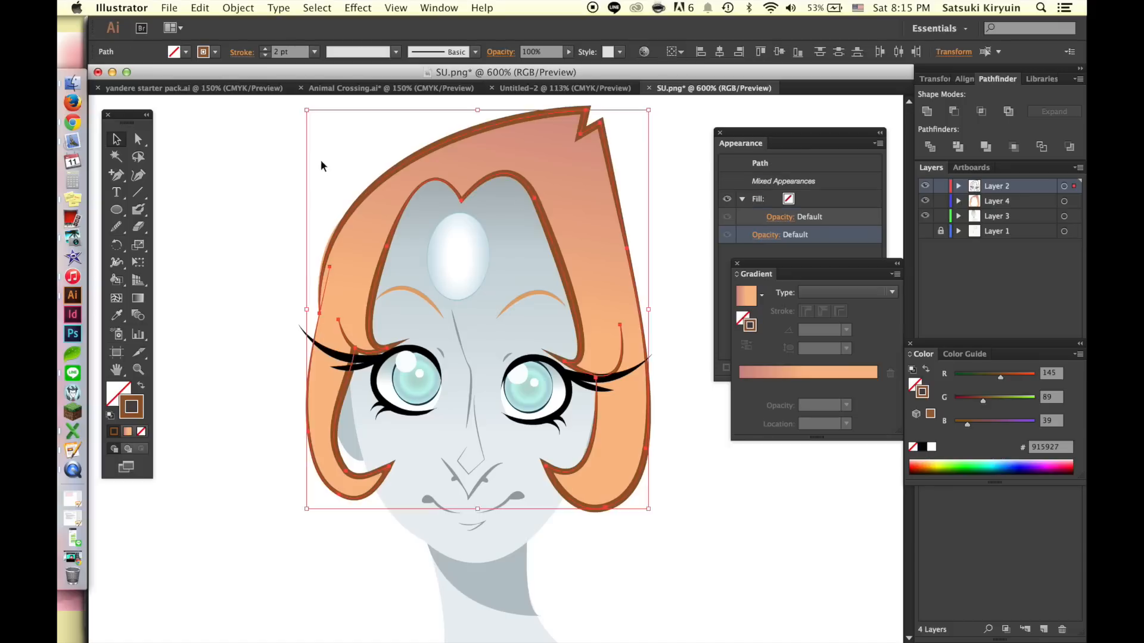
{"action": "left_click", "coordinate": [257, 266]}
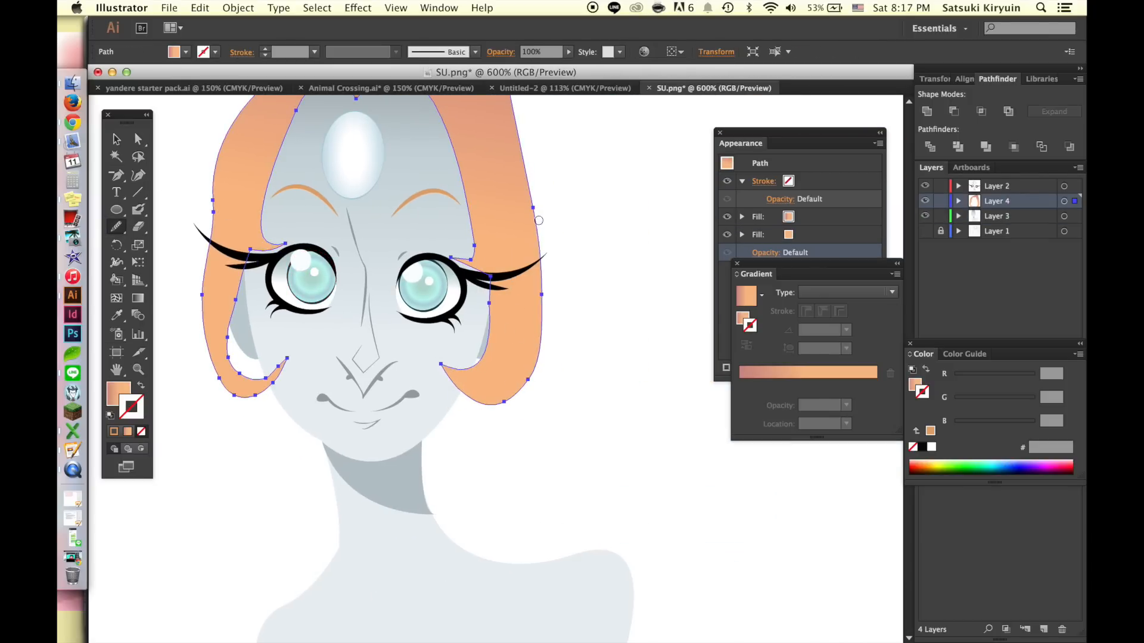
{"action": "left_click", "coordinate": [600, 407]}
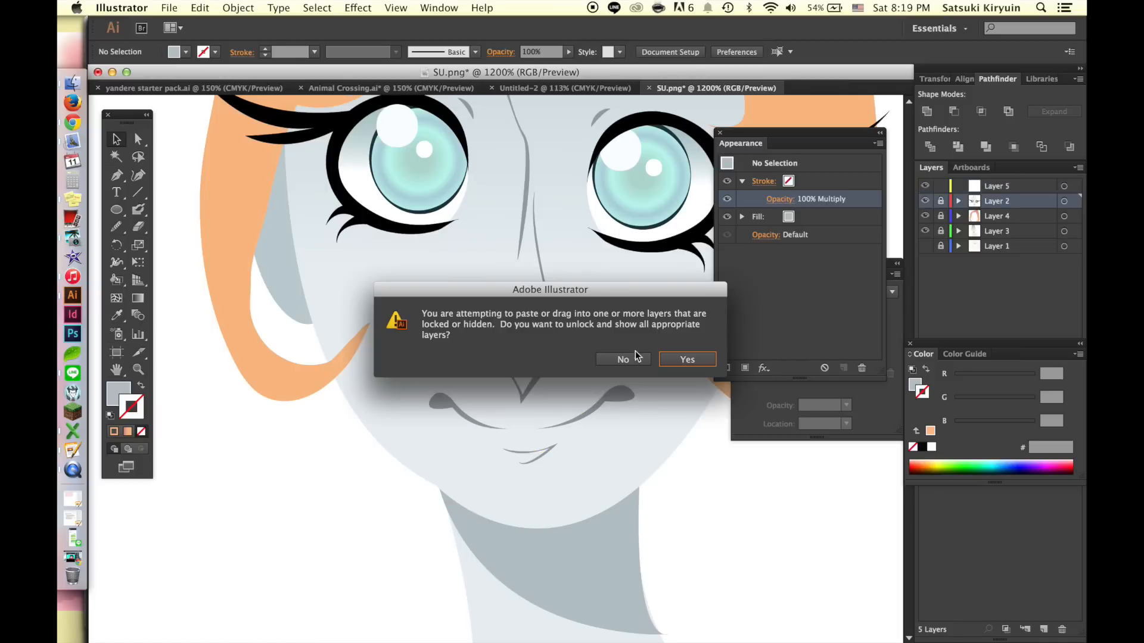
- Reshape the pasted lip shape, keeping hidden layers locked, and set its Gaussian Blur amount
{"action": "left_click", "coordinate": [685, 359]}
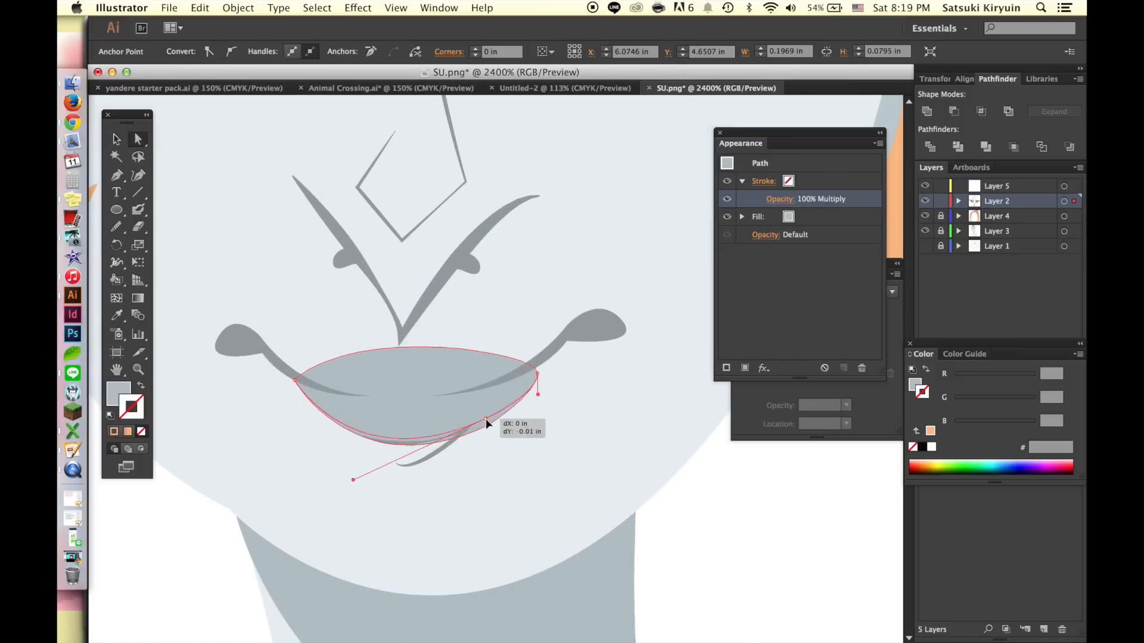
{"action": "left_click_drag", "start_coordinate": [488, 423], "coordinate": [537, 376]}
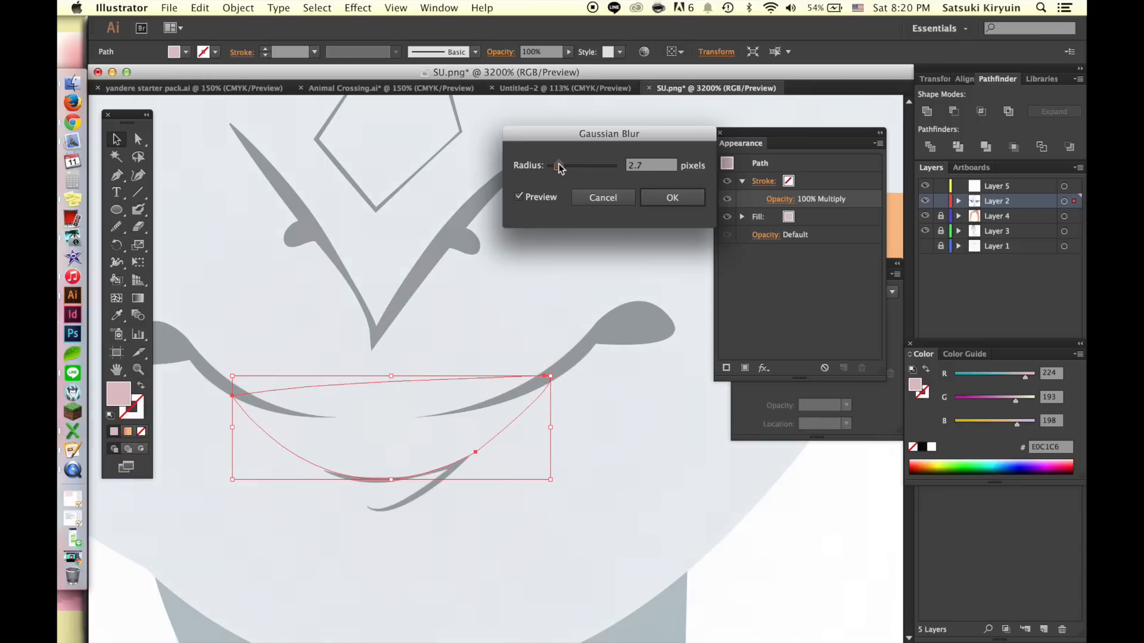
{"action": "left_click", "coordinate": [671, 198]}
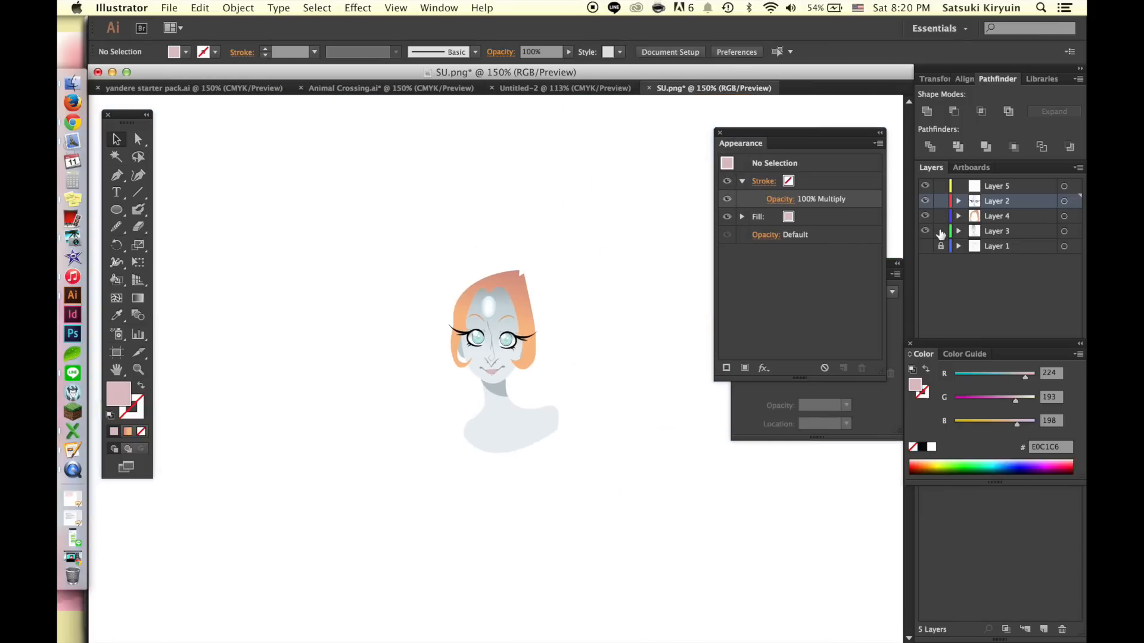
- Adjust the nose line's stroke weight and clear the selection
{"action": "key", "text": "cmd+a"}
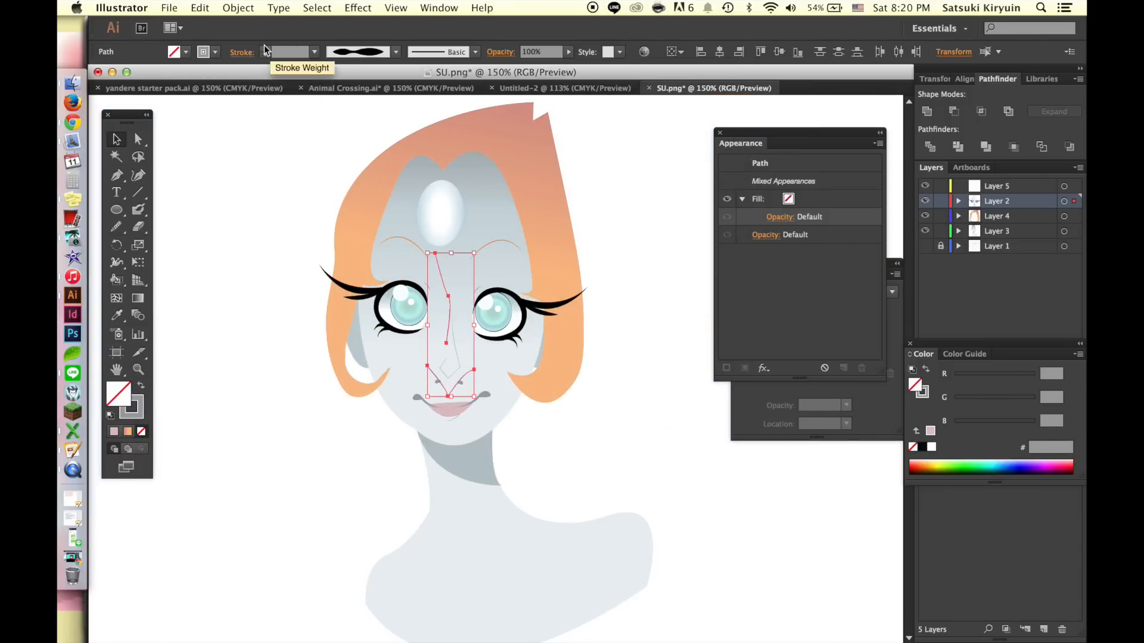
{"action": "left_click", "coordinate": [296, 192]}
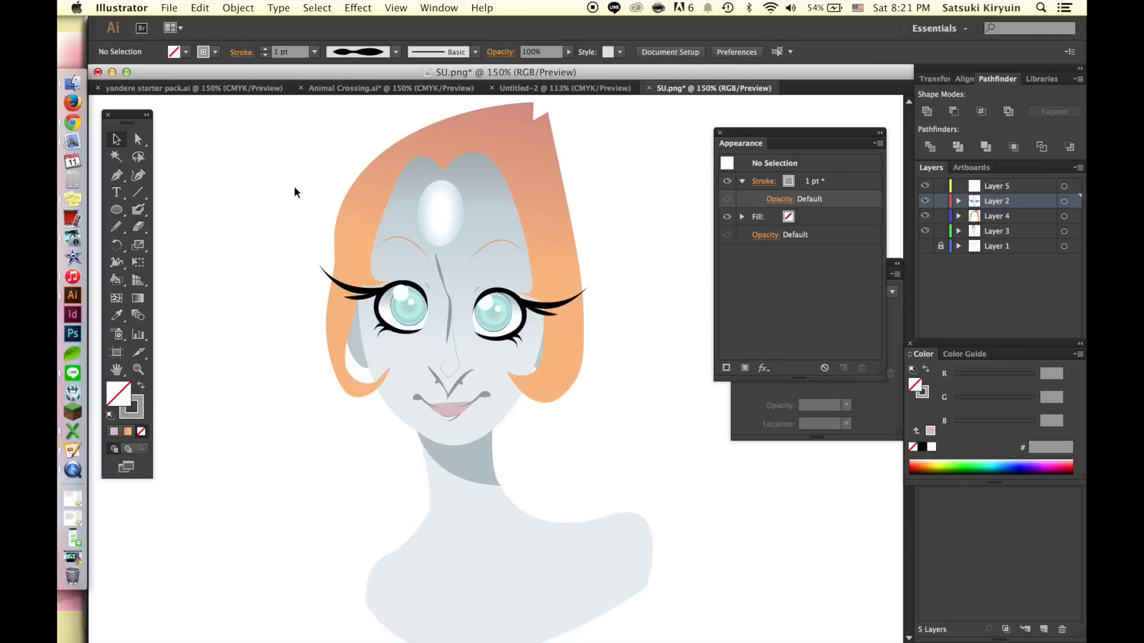
{"action": "left_click", "coordinate": [449, 364]}
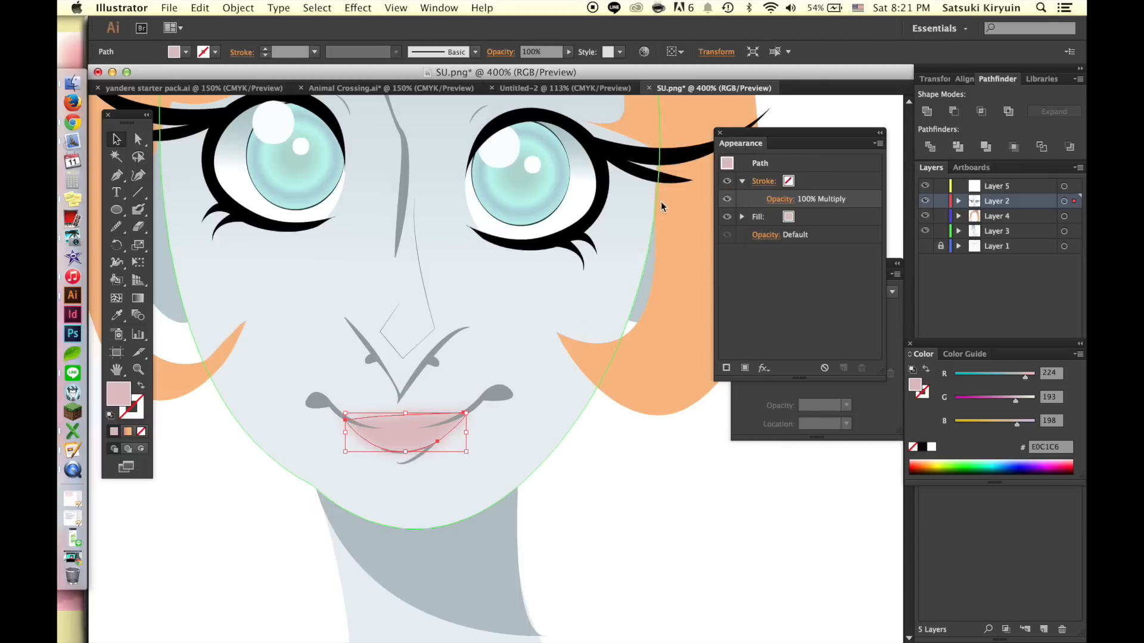
{"action": "left_click", "coordinate": [357, 8]}
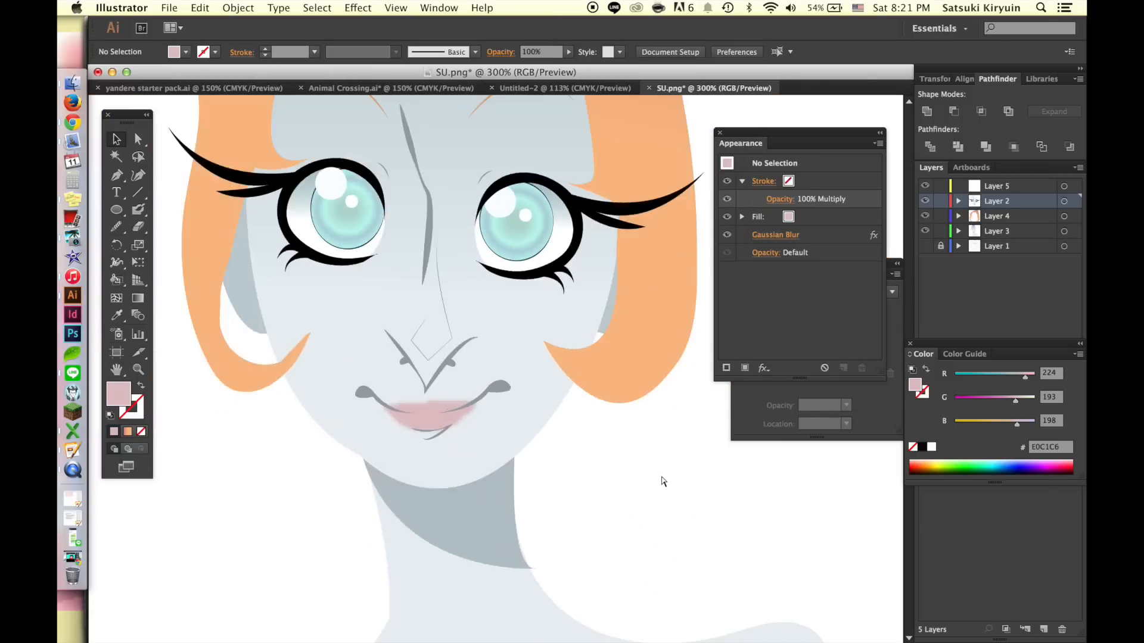
- Add a small white shine shape on Pearl's lower lip with Screen blending mode
{"action": "double_click", "coordinate": [118, 392]}
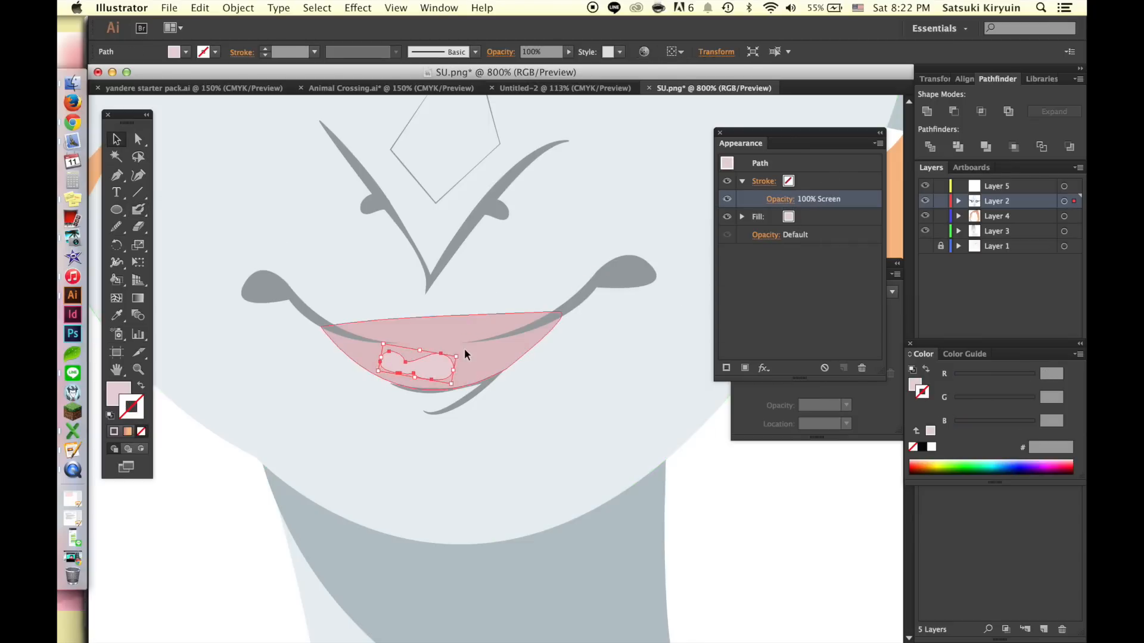
{"action": "left_click", "coordinate": [800, 198]}
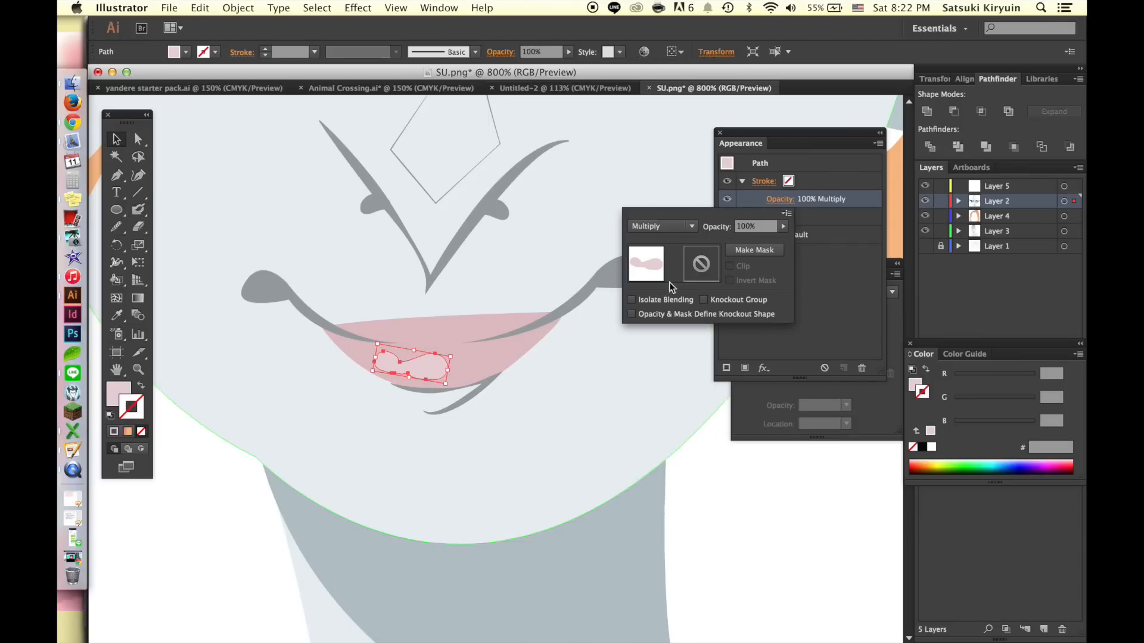
{"action": "left_click", "coordinate": [660, 226]}
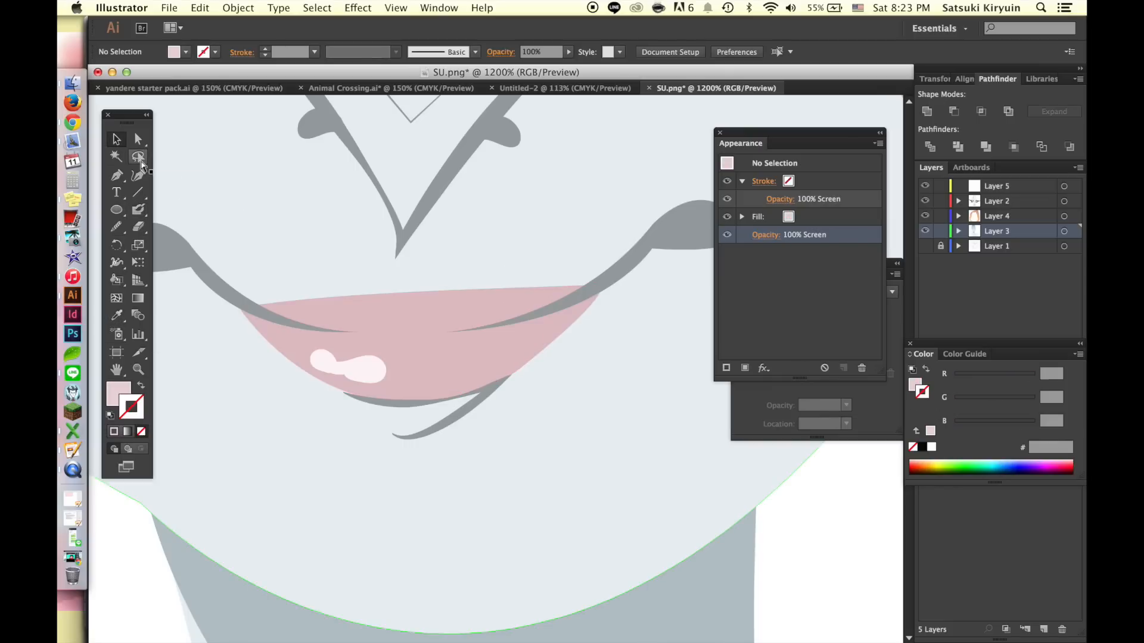
{"action": "left_click", "coordinate": [446, 302]}
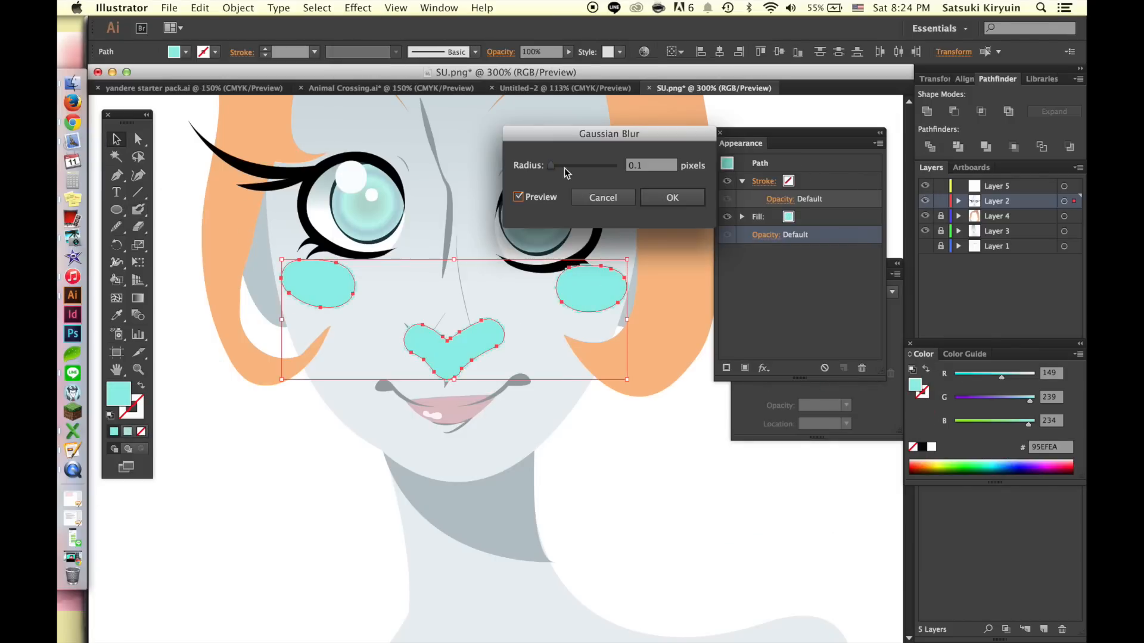
- Increase the Gaussian Blur on the blue cheek and nose shapes and resize the nose-bridge circle
{"action": "left_click", "coordinate": [780, 198]}
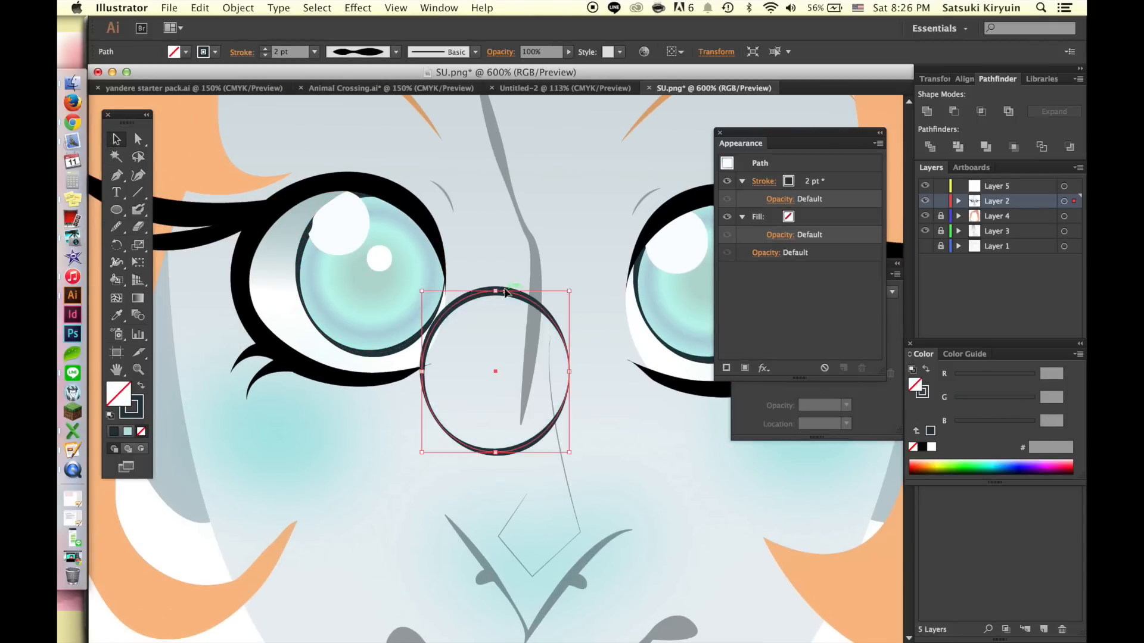
{"action": "left_click_drag", "start_coordinate": [496, 372], "coordinate": [372, 270]}
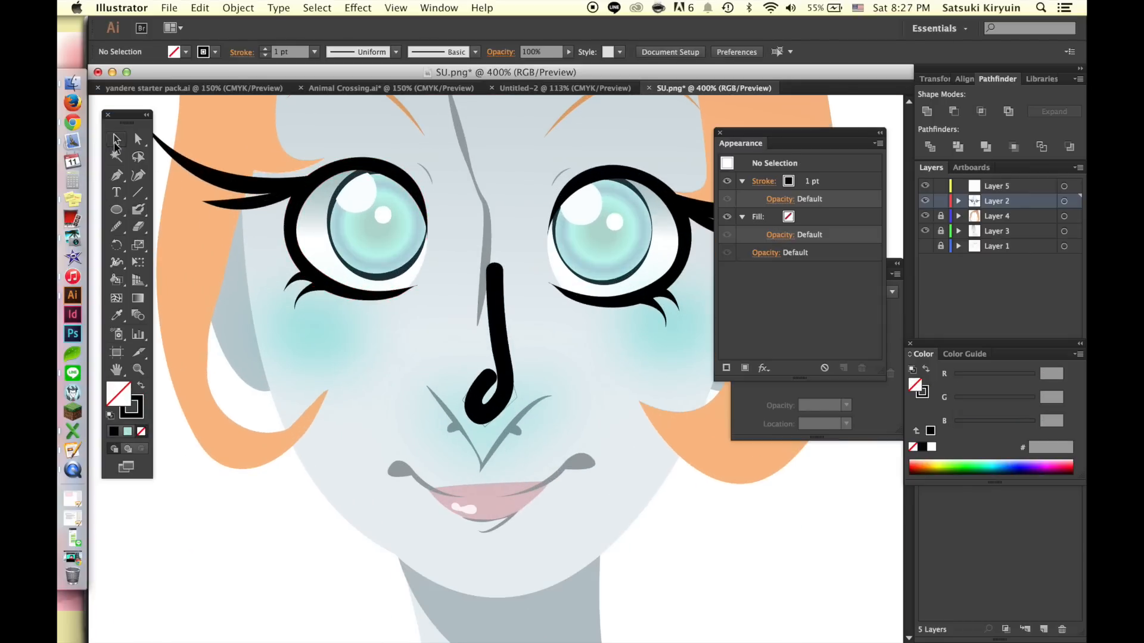
- Apply the blur to the white nose and cheek highlights, then delete grey shadow Layer 7
{"action": "left_click", "coordinate": [490, 344]}
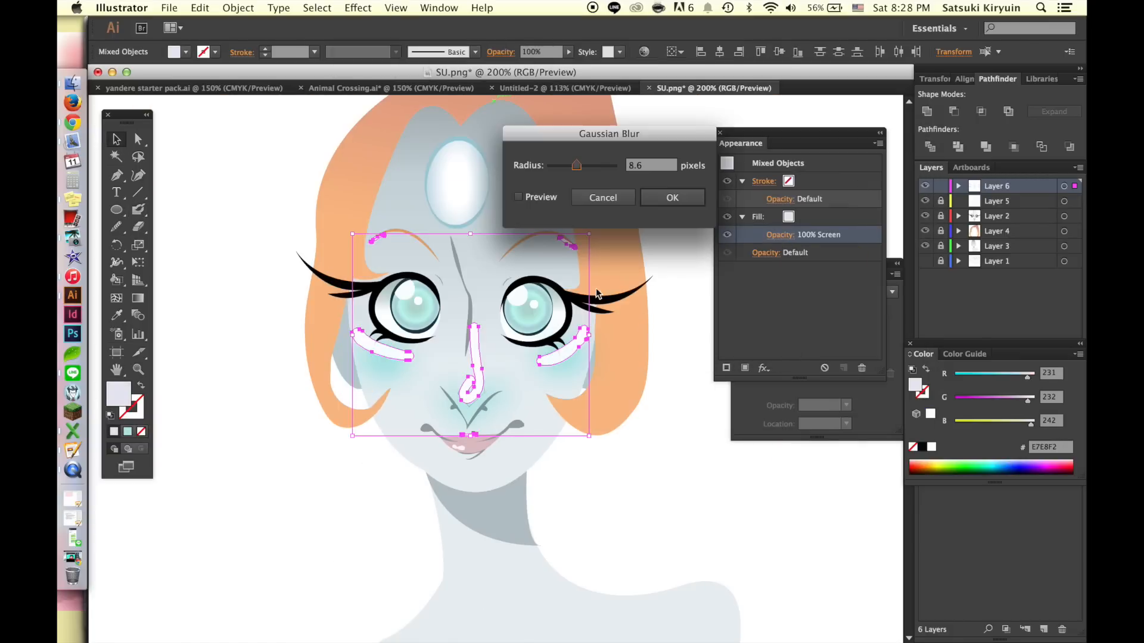
{"action": "left_click", "coordinate": [672, 198]}
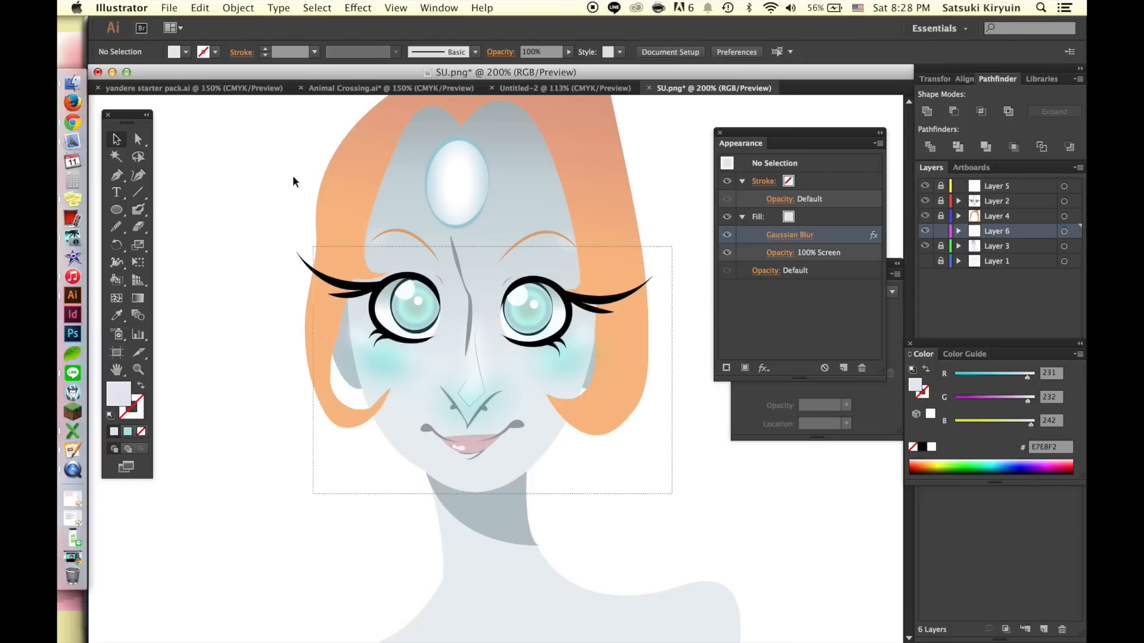
{"action": "left_click", "coordinate": [801, 253]}
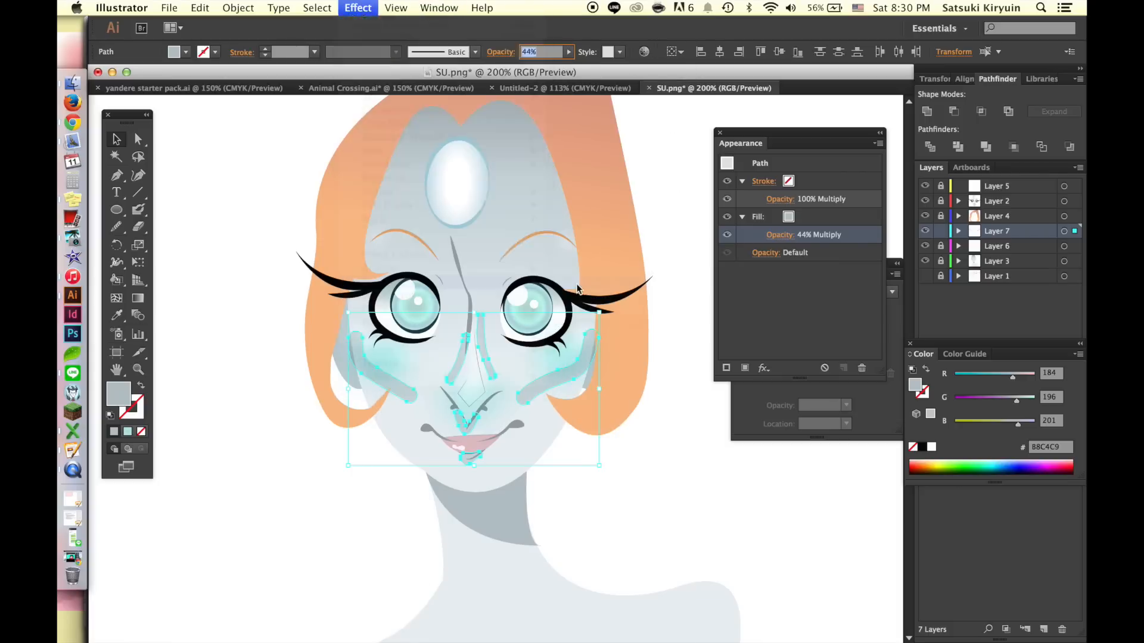
{"action": "left_click", "coordinate": [1060, 629]}
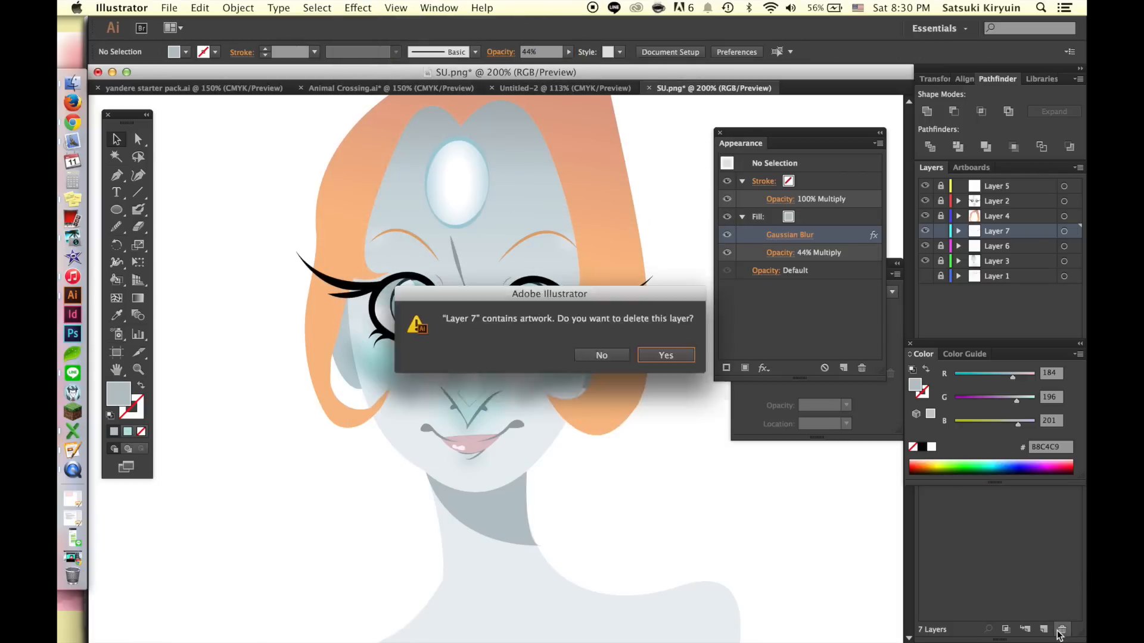
{"action": "left_click", "coordinate": [665, 355]}
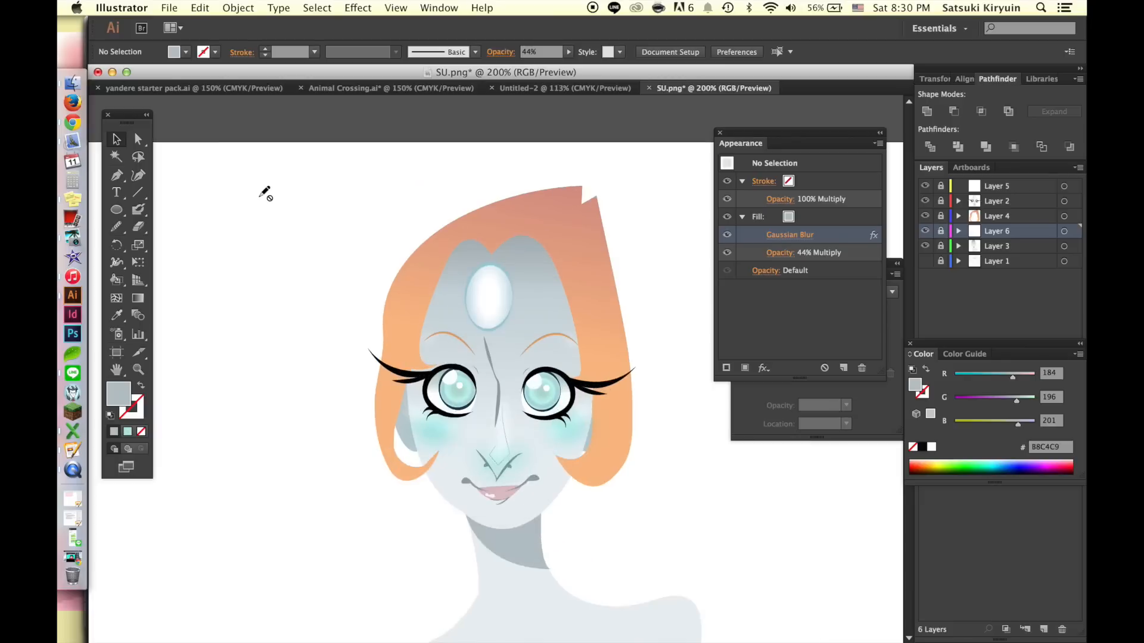